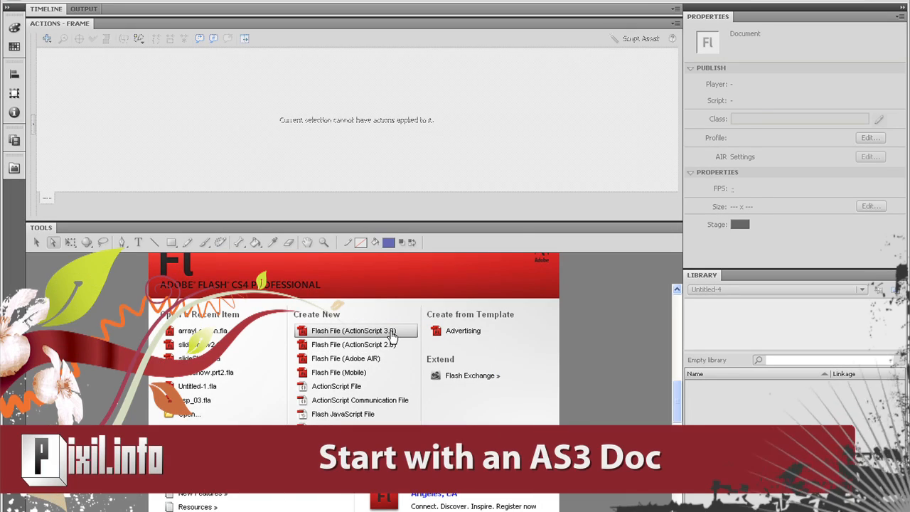
Step: Start a new Flash File (ActionScript 3.0) and collapse the timeline for more script room
{"action": "left_click", "coordinate": [353, 330]}
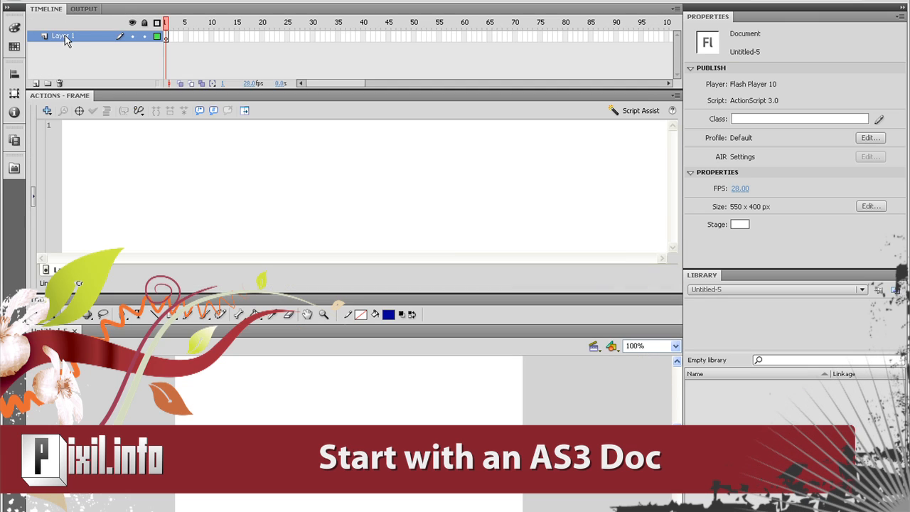
{"action": "double_click", "coordinate": [63, 35]}
{"action": "type", "text": "var"}
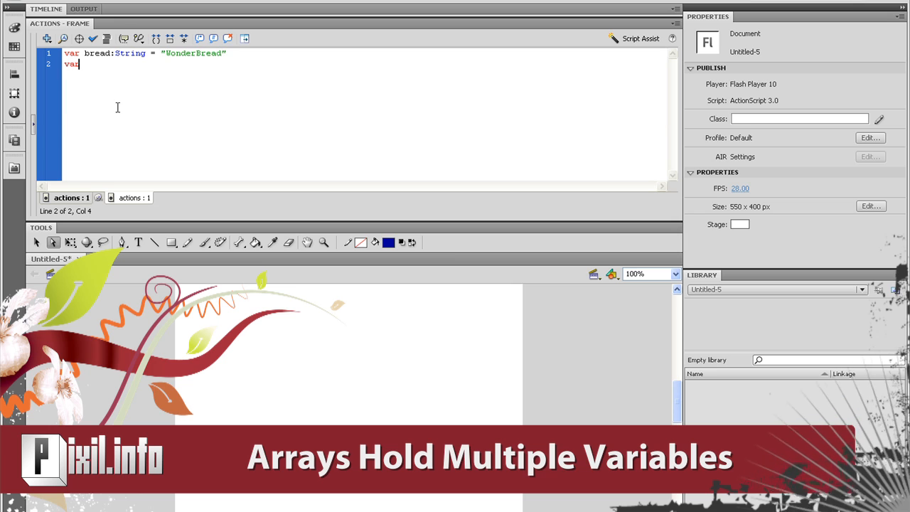
Step: Declare a String variable milk set to "2% Milk" in the frame script
{"action": "type", "text": "n"}
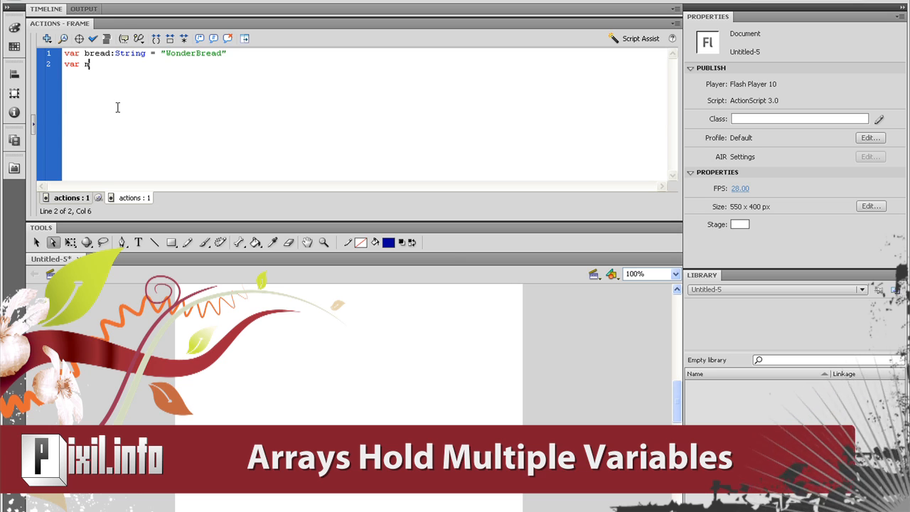
{"action": "type", "text": "milk:String ="}
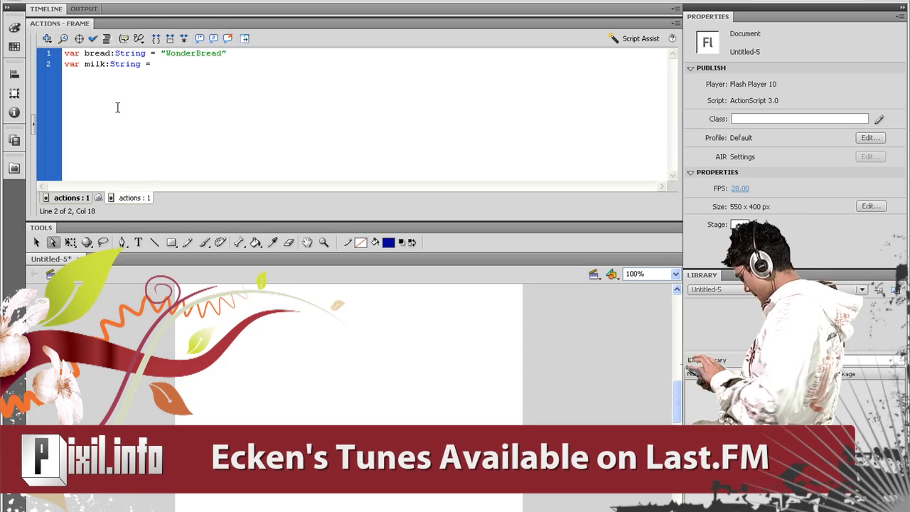
{"action": "type", "text": "\"2% Milk\""}
{"action": "type", "text": "var groceries"}
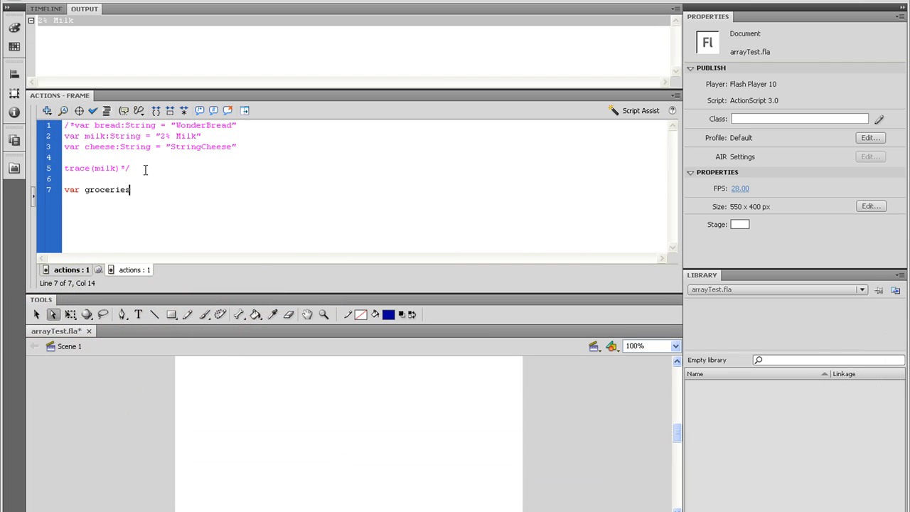
Step: Declare groceries:Array = new Array("2% Milk", "WonderBread", "String Cheese")
{"action": "type", "text": ":Array"}
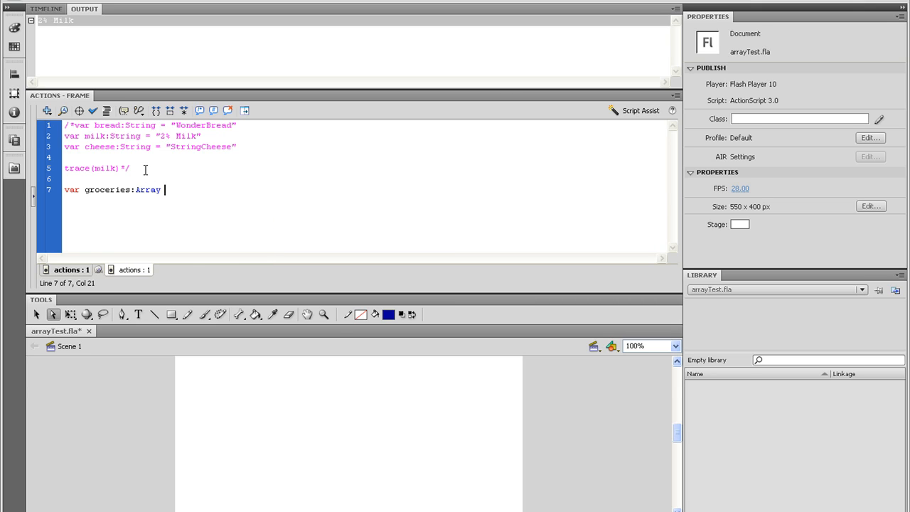
{"action": "type", "text": "= new Arr"}
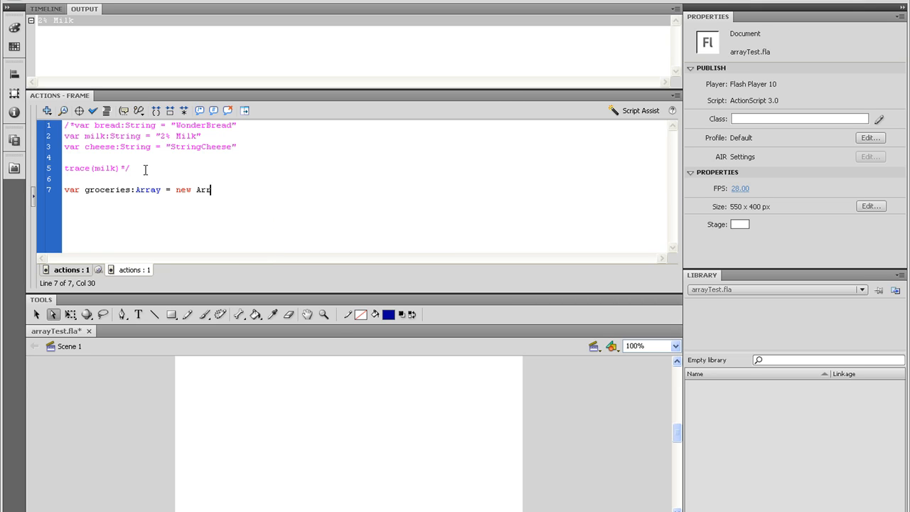
{"action": "type", "text": "ay"}
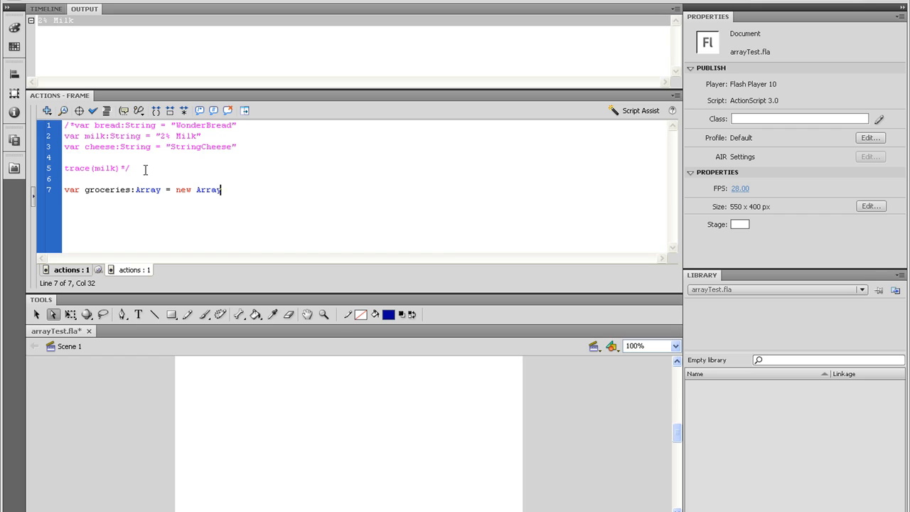
{"action": "type", "text": "(\""}
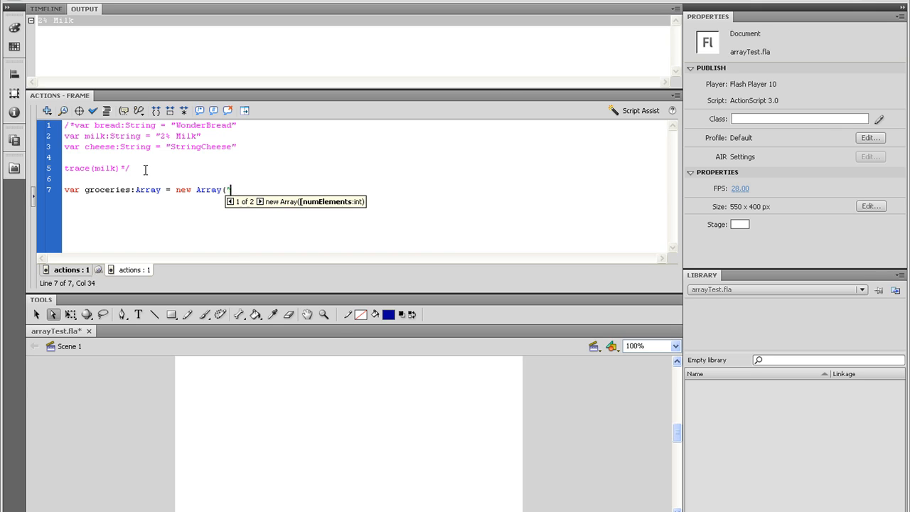
{"action": "type", "text": "2% Milk"}
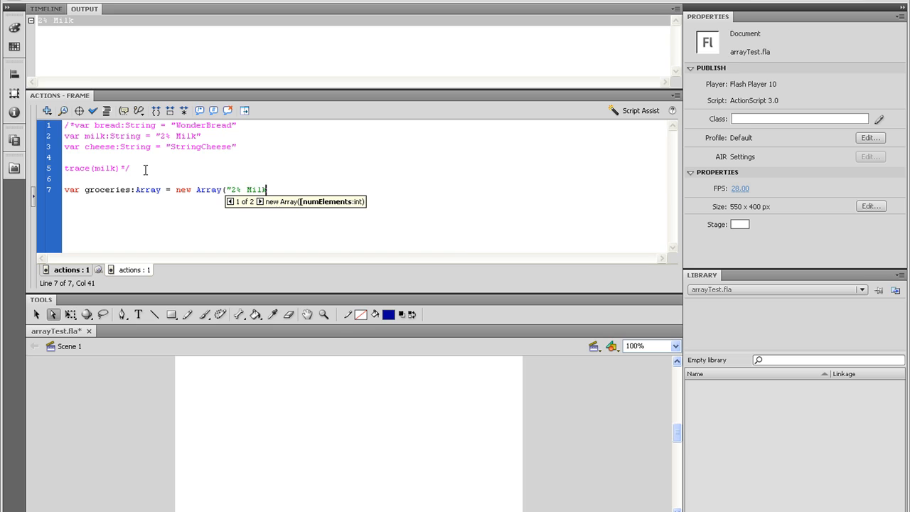
{"action": "type", "text": "\""}
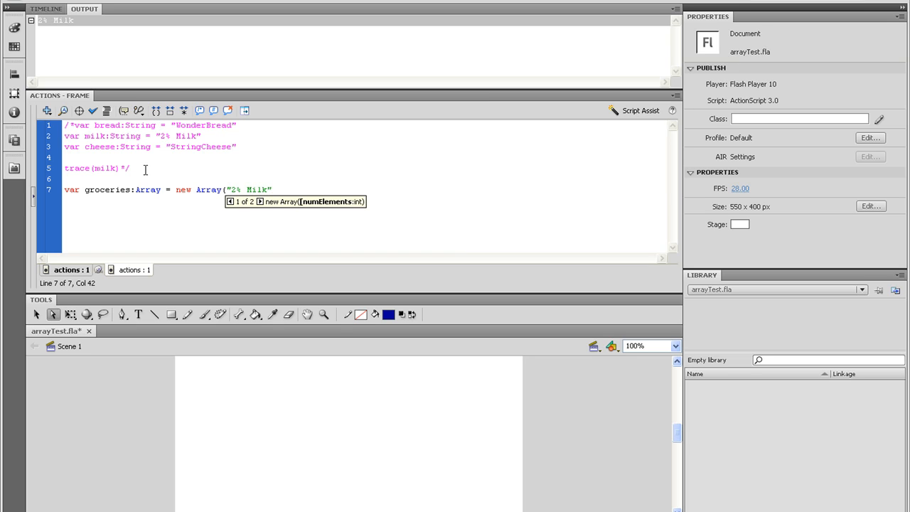
{"action": "type", "text": ", \""}
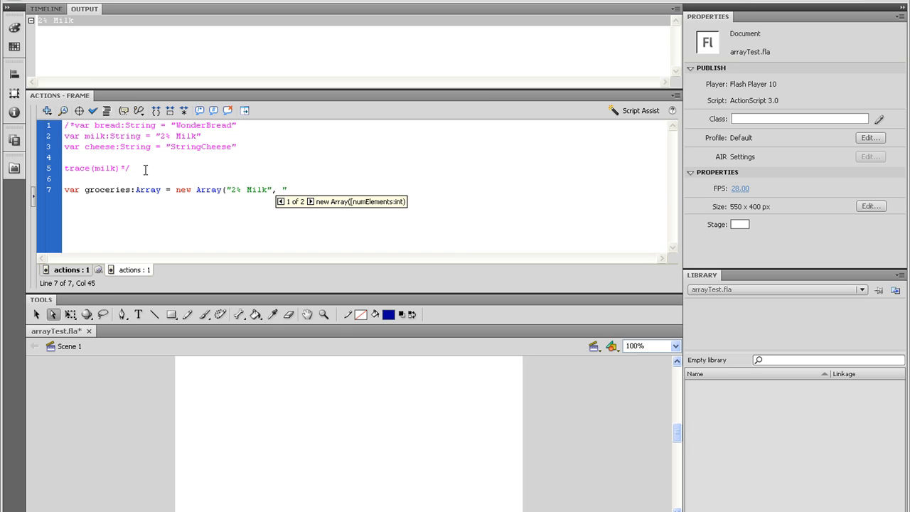
{"action": "type", "text": "WonderBread\", \"String Cheese"}
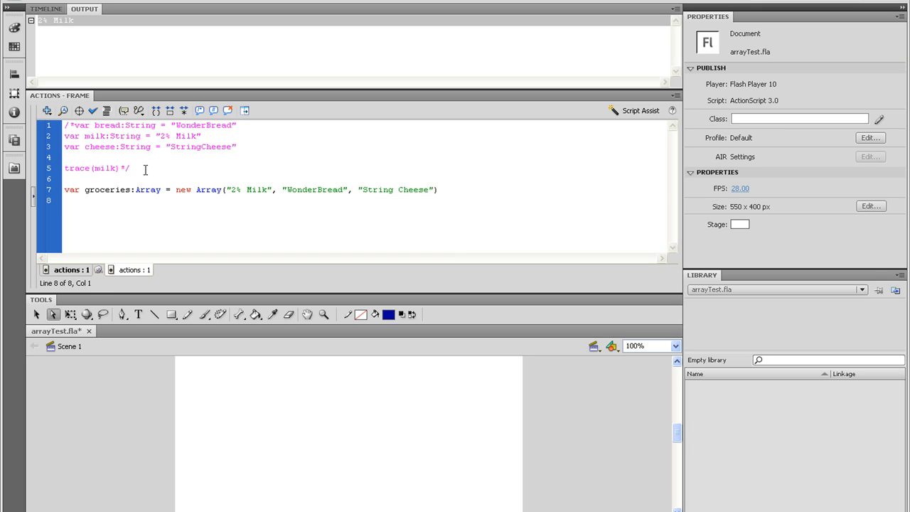
Step: Begin a trace(groceries statement below the array declaration
{"action": "type", "text": "trace"}
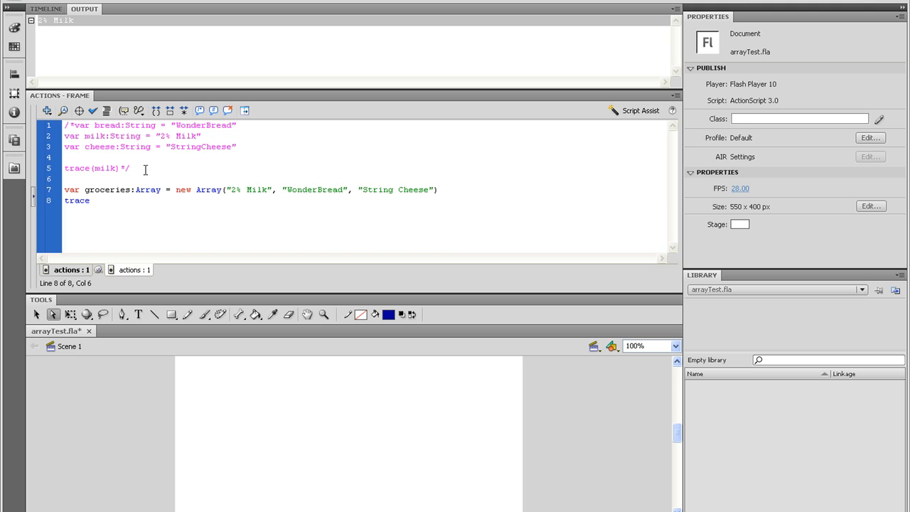
{"action": "type", "text": "(groceries"}
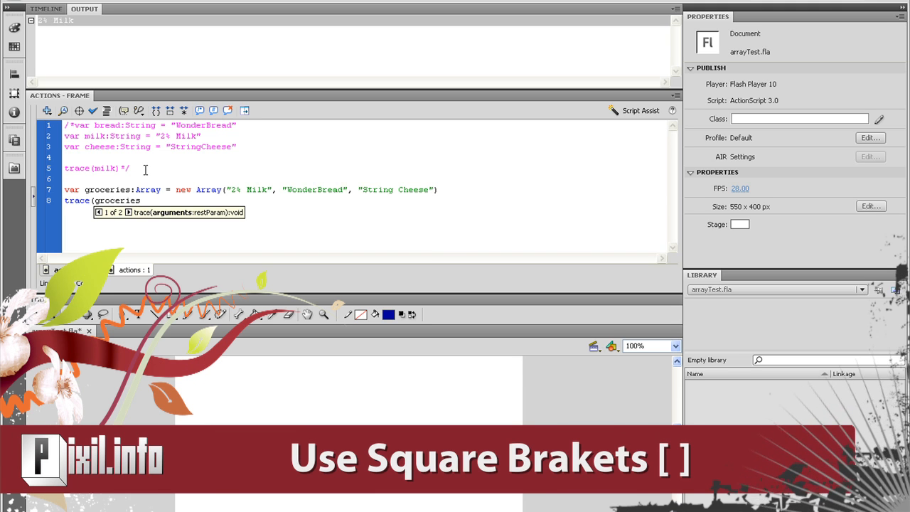
Step: Trace groceries[0] and continue tracing further groceries elements
{"action": "type", "text": "[0])"}
{"action": "type", "text": "trace"}
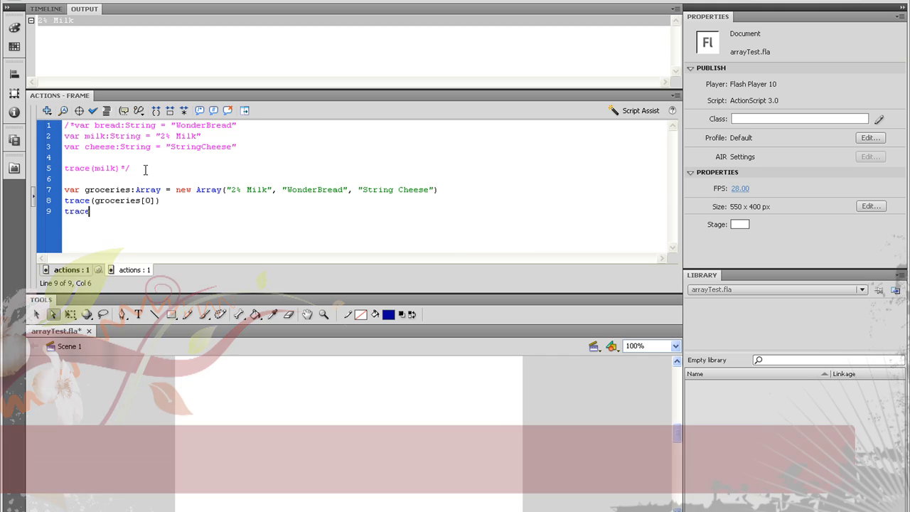
{"action": "type", "text": "groceries[1"}
{"action": "type", "text": "trace("}
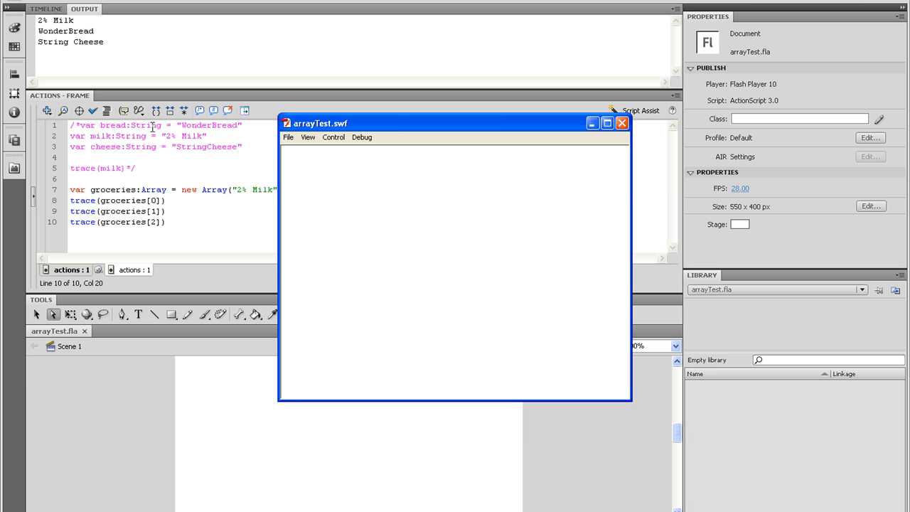
{"action": "type", "text": "groceries."}
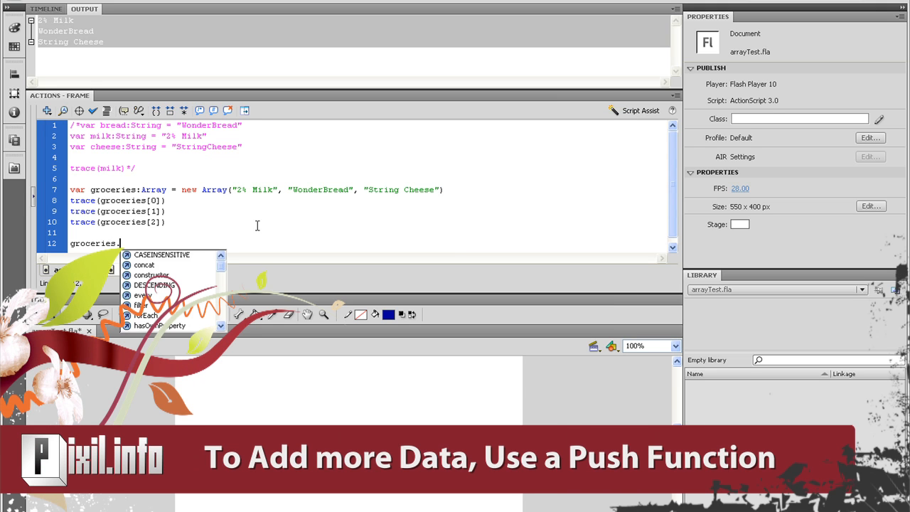
Step: Push "Crackers" onto groceries and begin a second push statement
{"action": "type", "text": "push("}
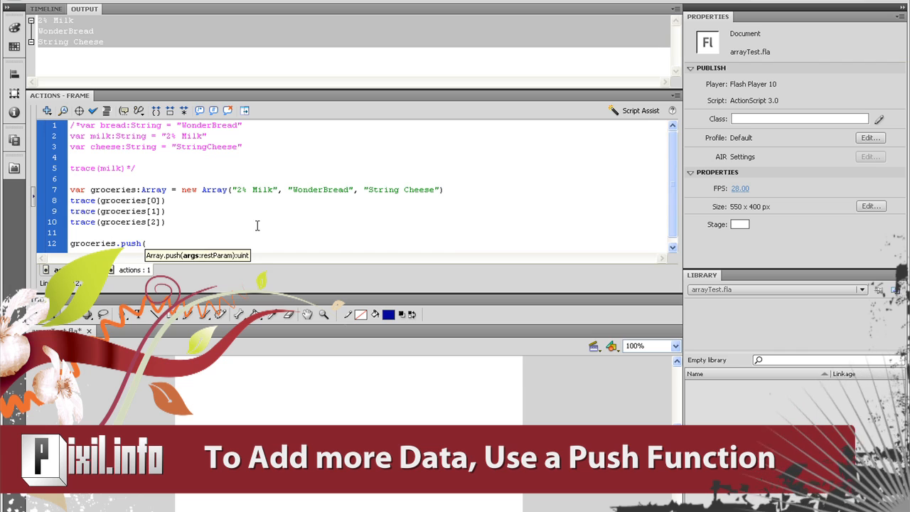
{"action": "type", "text": "\""}
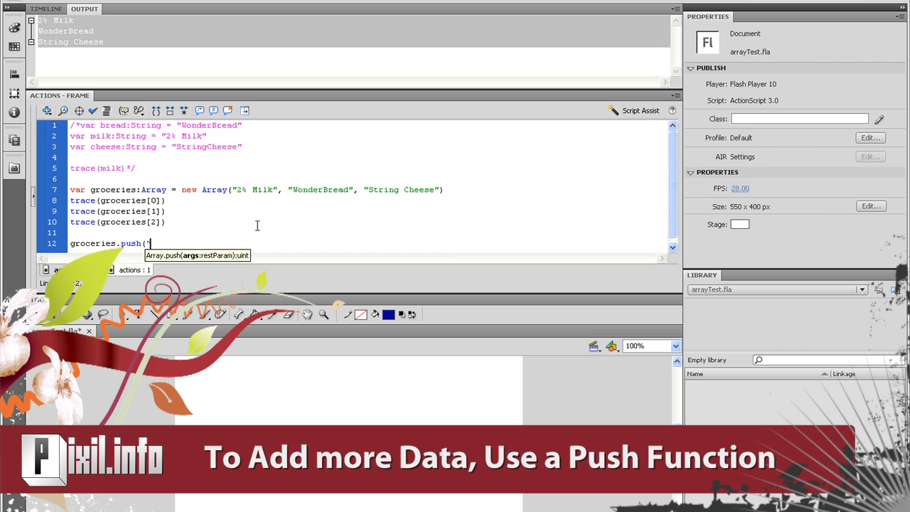
{"action": "type", "text": "Crackers"}
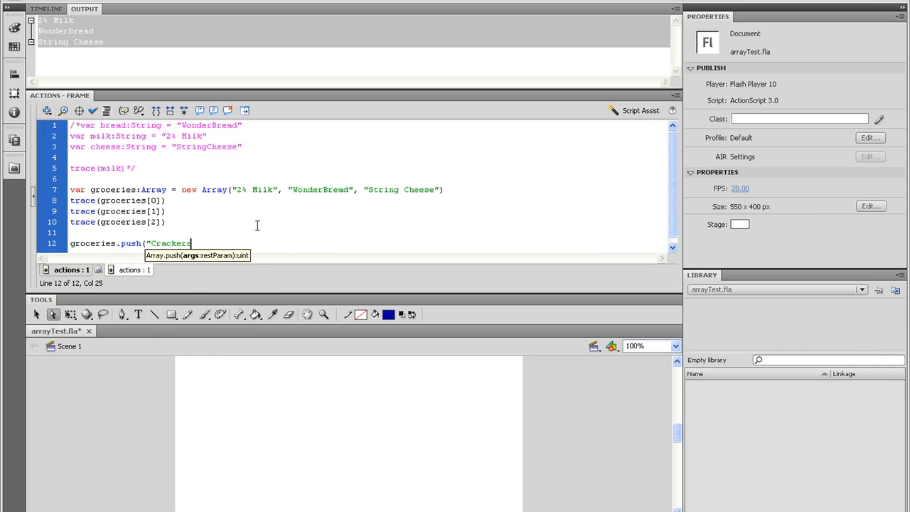
{"action": "type", "text": "\")"}
{"action": "type", "text": "groceries"}
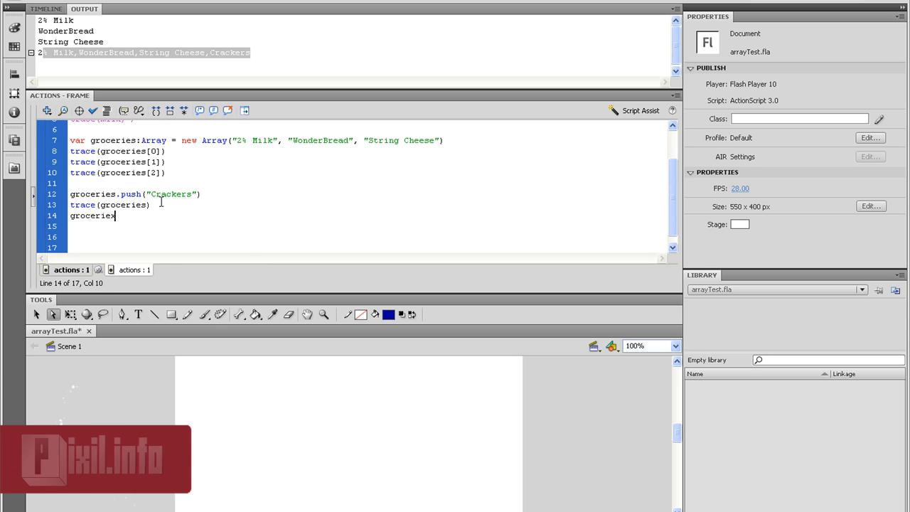
{"action": "type", "text": ".push (\"Soda\");"}
{"action": "left_click", "coordinate": [368, 226]}
{"action": "type", "text": "trace("}
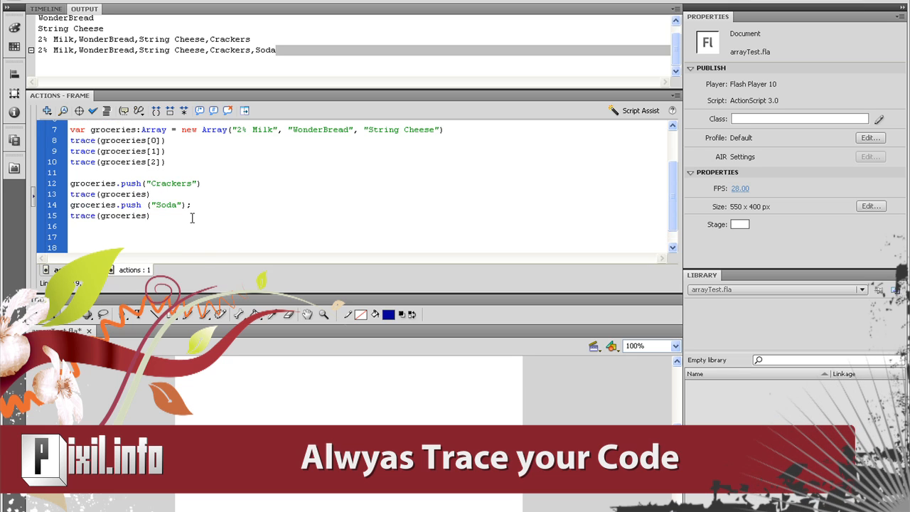
Step: Add groceries.pop() followed by trace(groceries)
{"action": "type", "text": "groceries"}
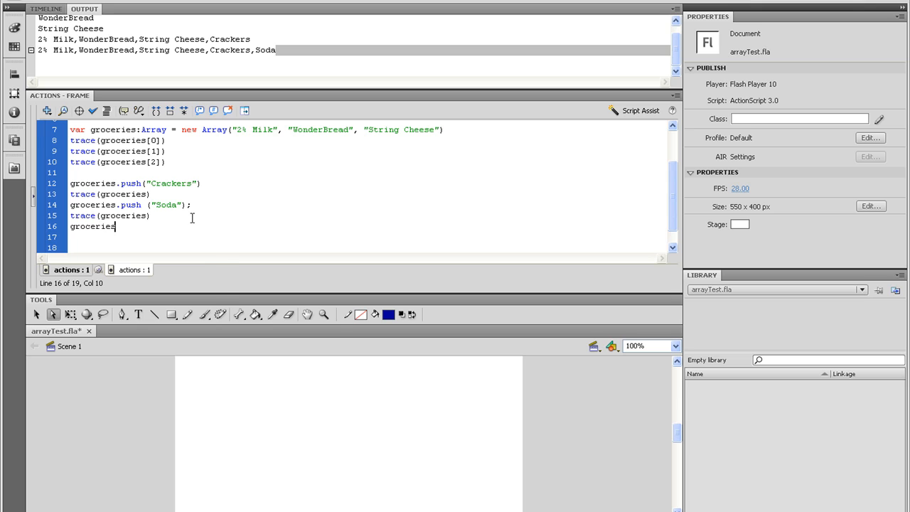
{"action": "type", "text": ".pop("}
{"action": "left_click", "coordinate": [368, 236]}
{"action": "type", "text": "t"}
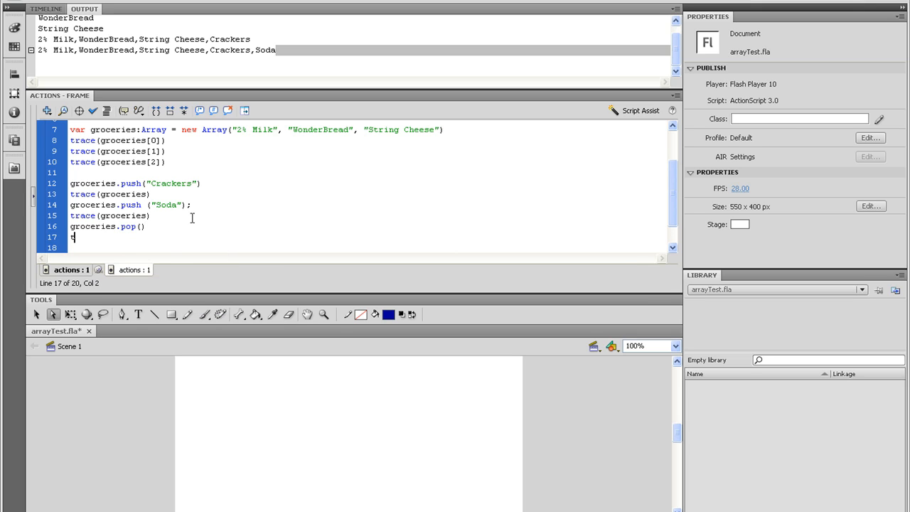
{"action": "type", "text": "race(grov"}
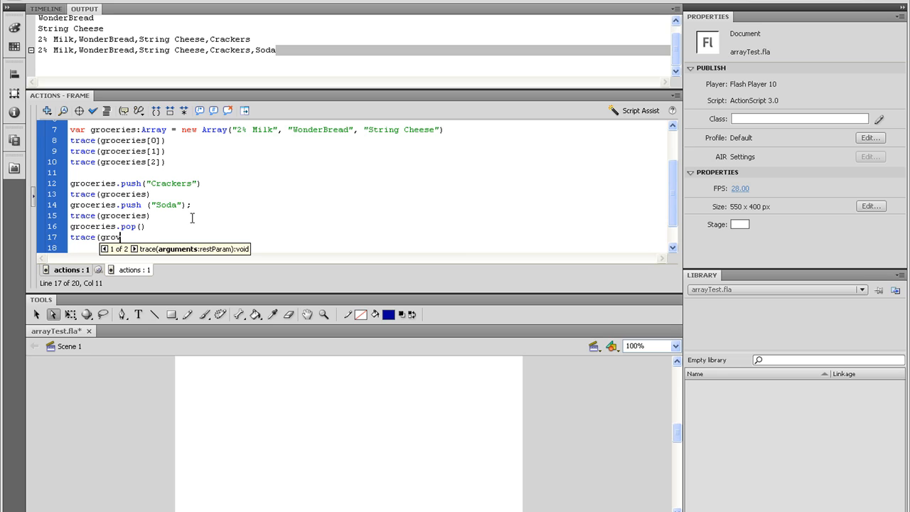
{"action": "type", "text": "erie"}
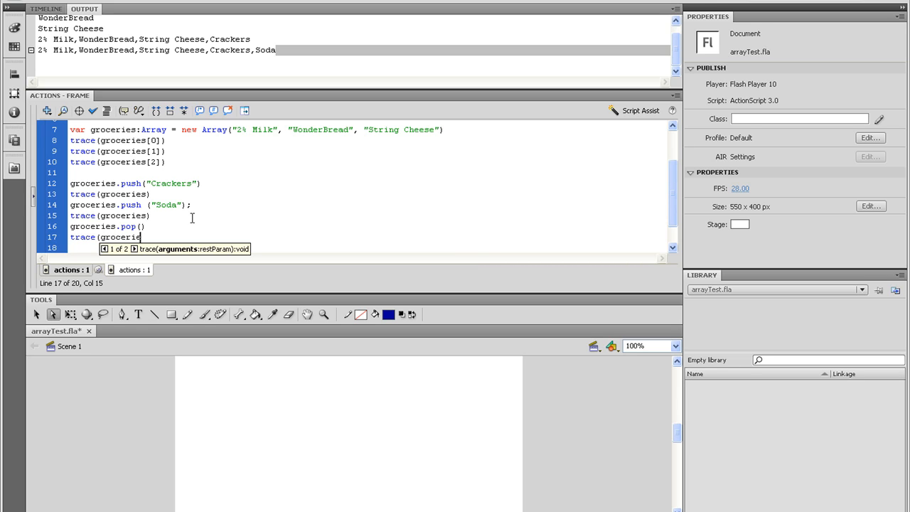
{"action": "type", "text": "s)"}
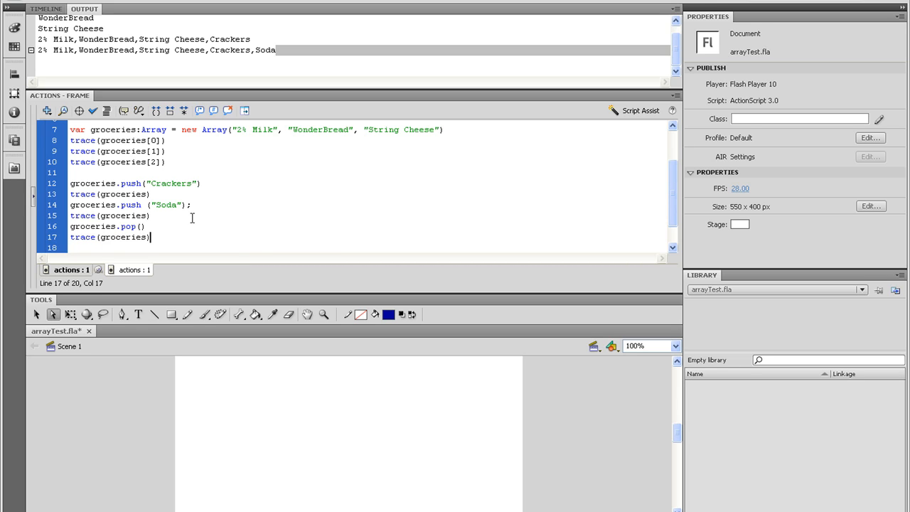
Step: Test the movie with Ctrl+Enter to see the popped array, then close the SWF window
{"action": "key", "text": "ctrl+Enter"}
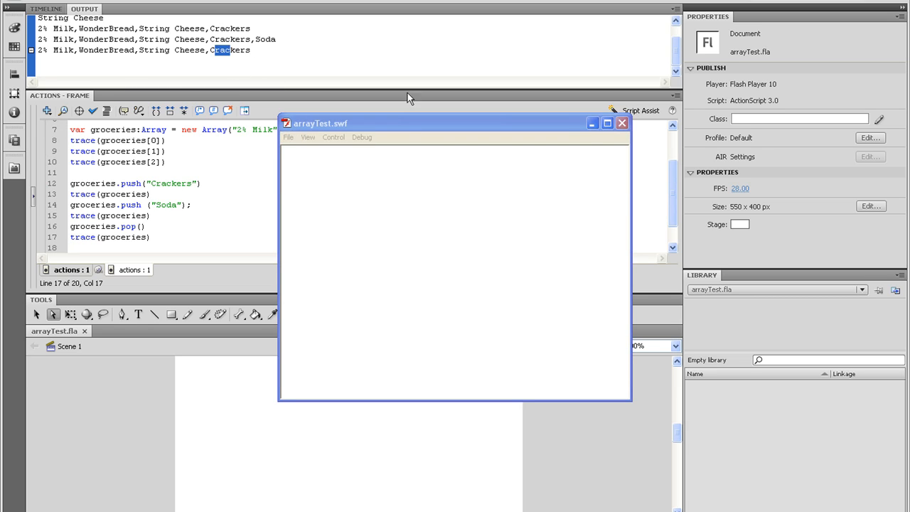
{"action": "left_click", "coordinate": [622, 122]}
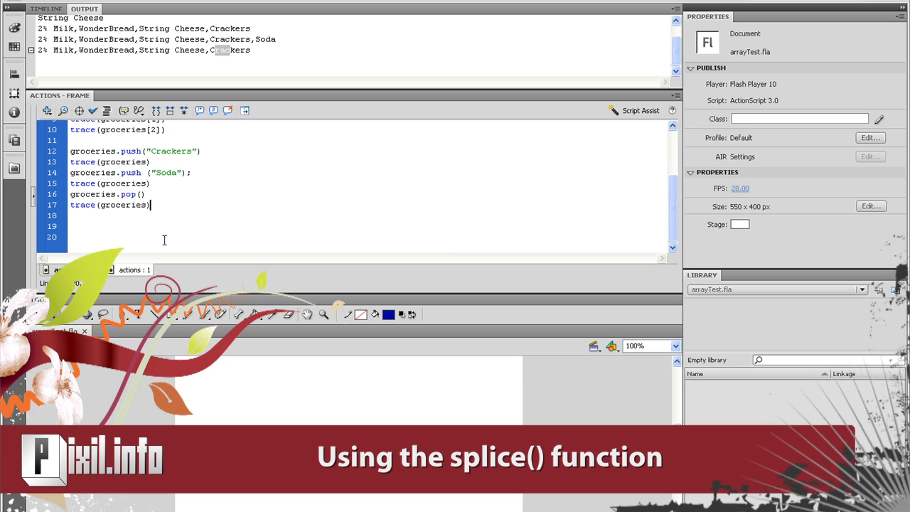
Step: Add groceries.splice(0,2) and a trace(groceries) line below it
{"action": "key", "text": "enter"}
{"action": "type", "text": "gro"}
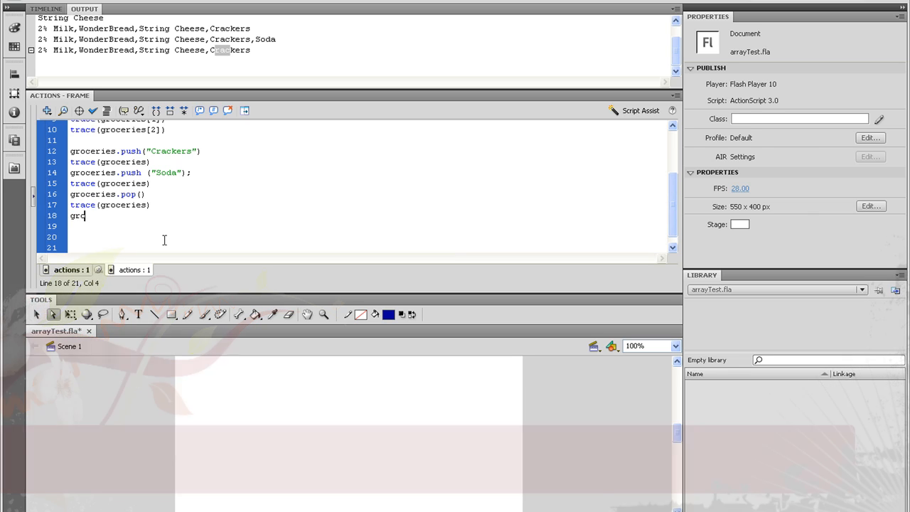
{"action": "type", "text": "."}
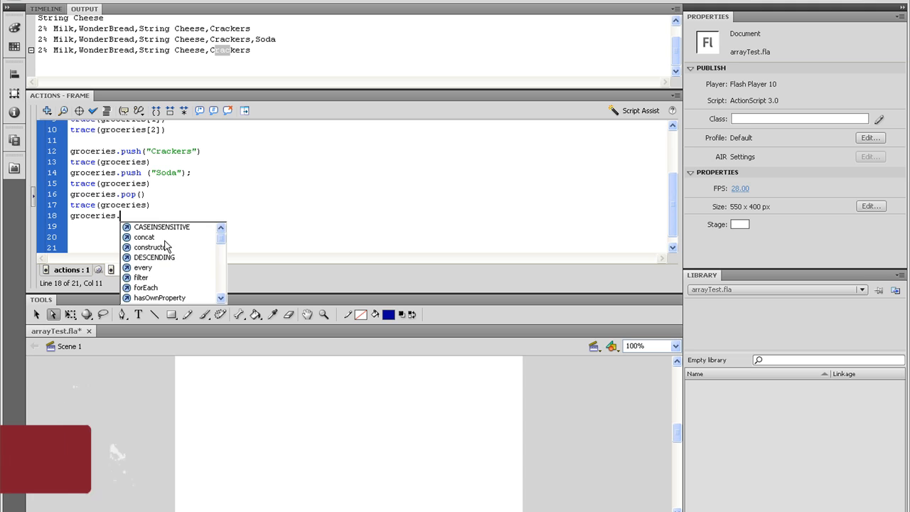
{"action": "type", "text": "splice("}
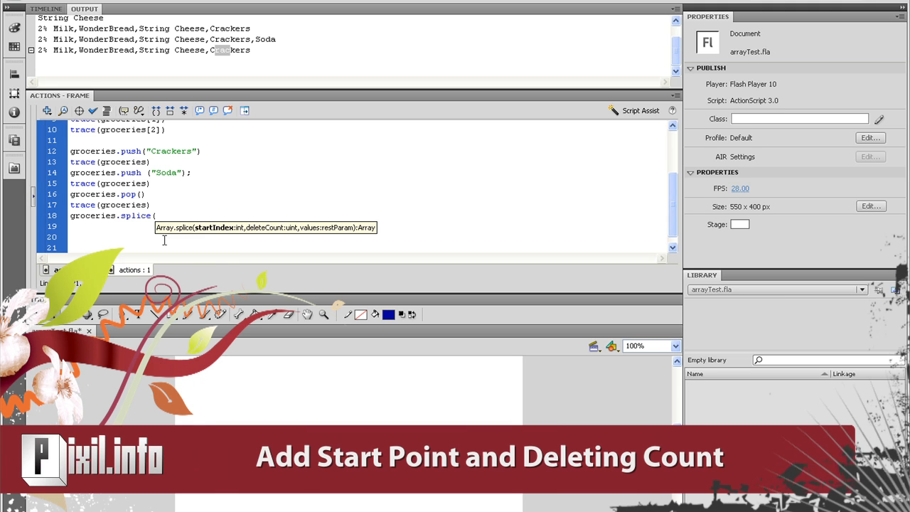
{"action": "type", "text": "0"}
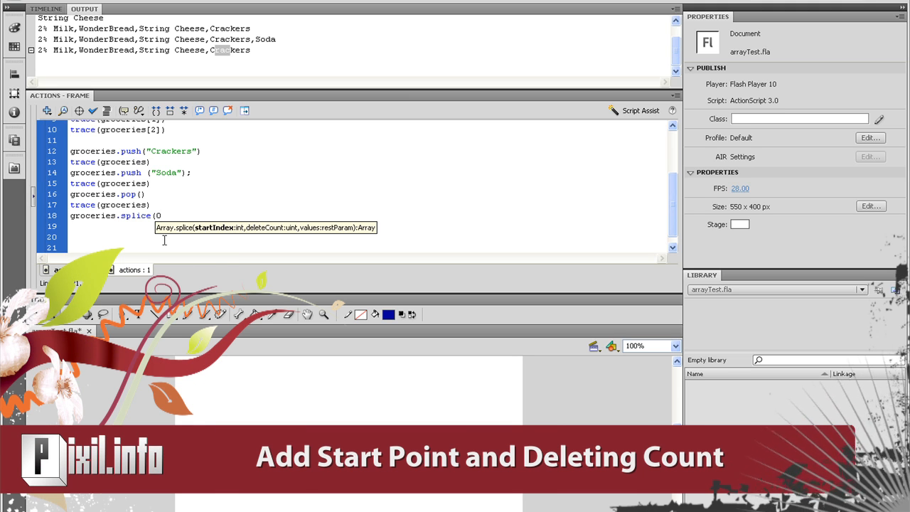
{"action": "type", "text": ",2)"}
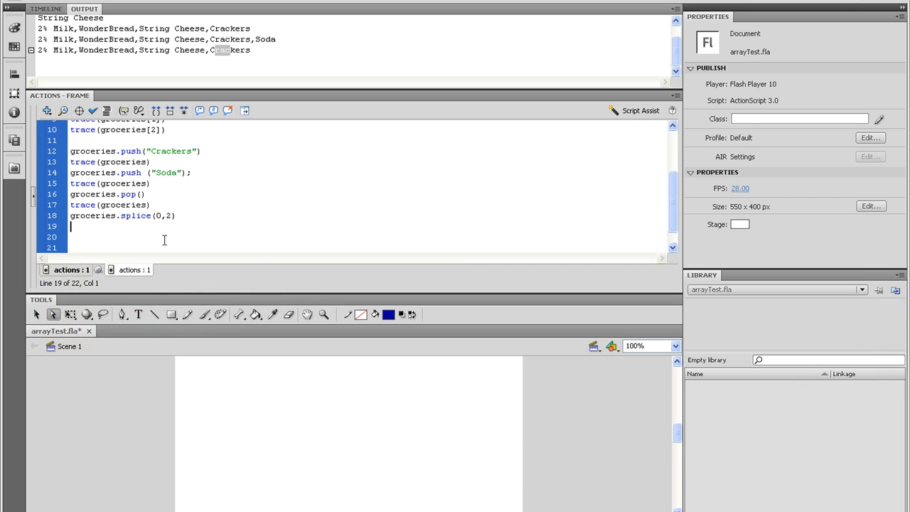
{"action": "type", "text": "trace"}
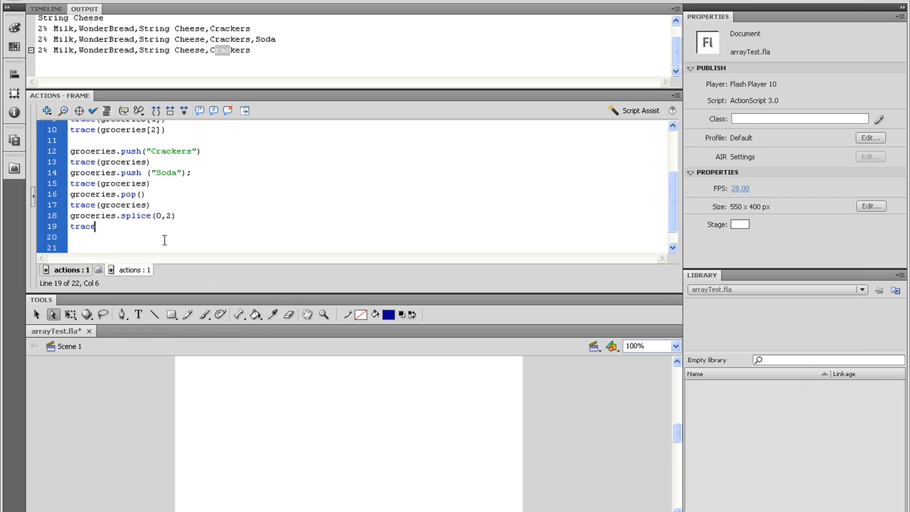
{"action": "type", "text": "(grocerie"}
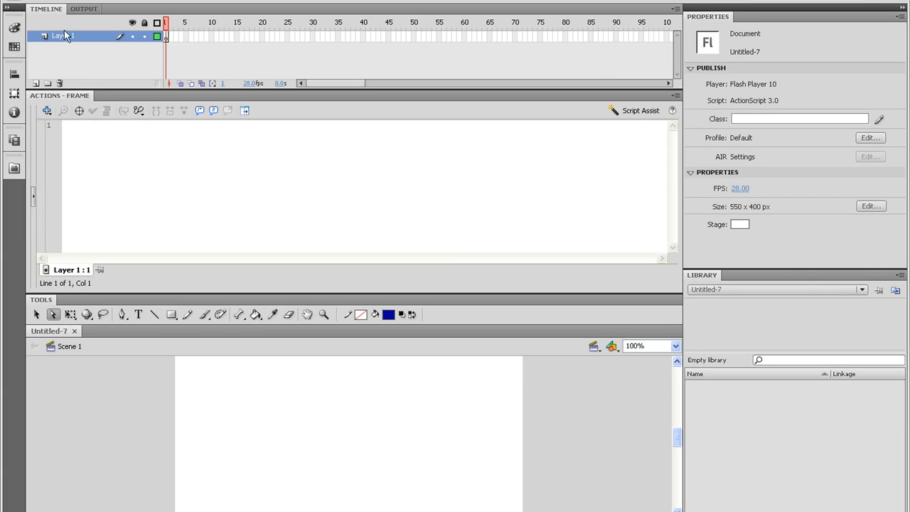
Step: Collapse the timeline so Untitled-7's script area fills the workspace
{"action": "double_click", "coordinate": [60, 35]}
{"action": "type", "text": "actions"}
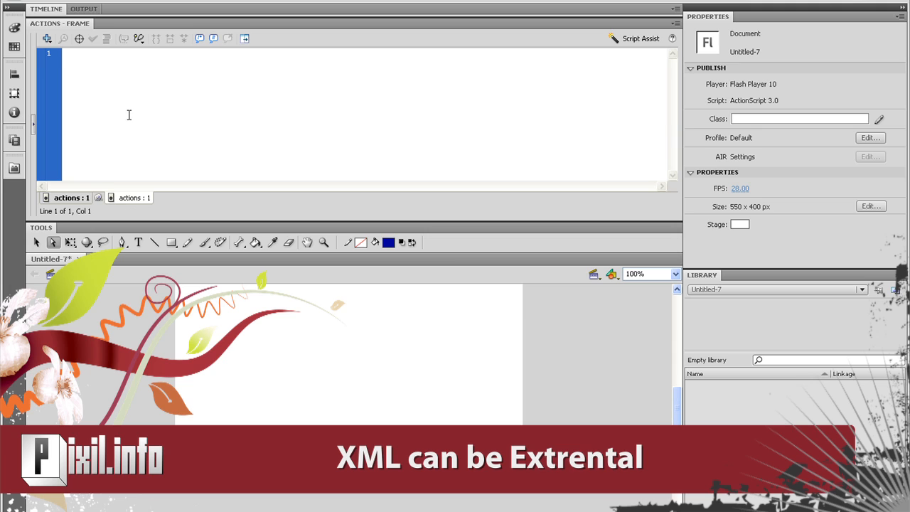
Step: Declare var xmlData:XML; on the first line
{"action": "type", "text": "var xmlData"}
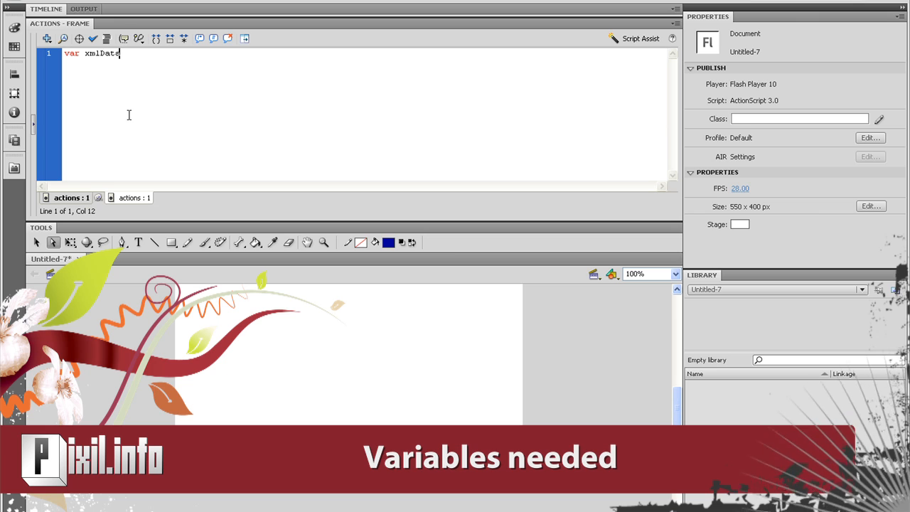
{"action": "type", "text": "."}
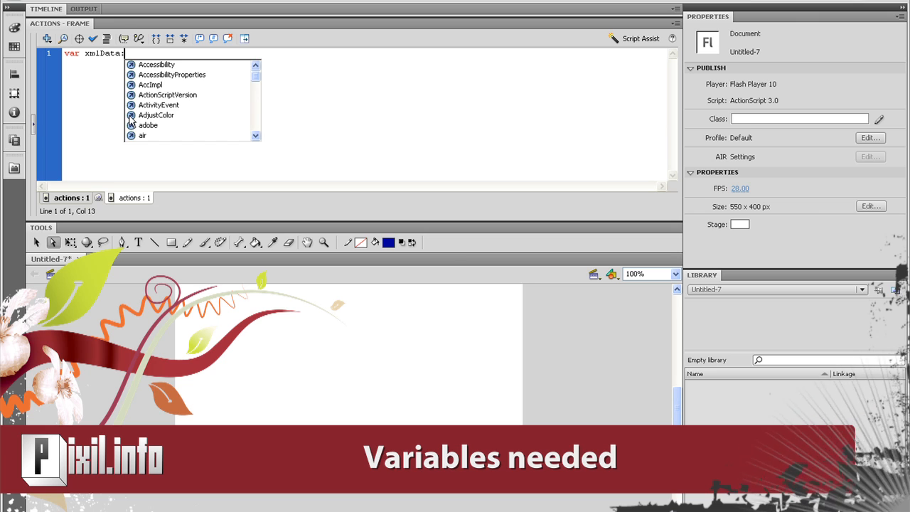
{"action": "type", "text": "XML;"}
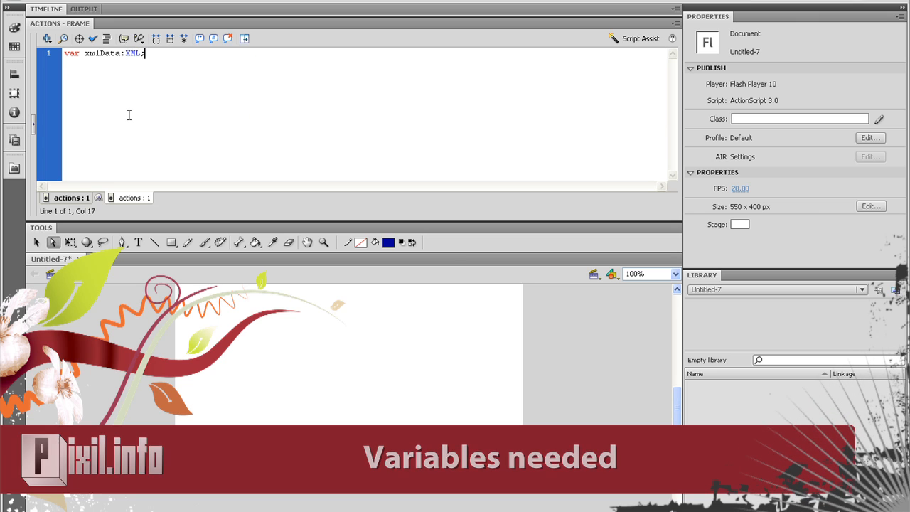
Step: Declare var xmlLoader:URLLoader = new URLLoader(); on the next line
{"action": "type", "text": "var"}
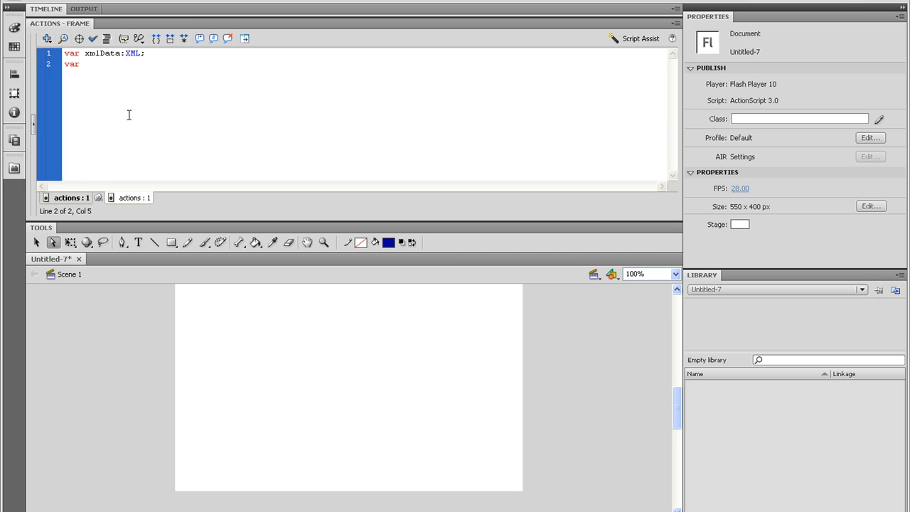
{"action": "type", "text": "xmlLoad"}
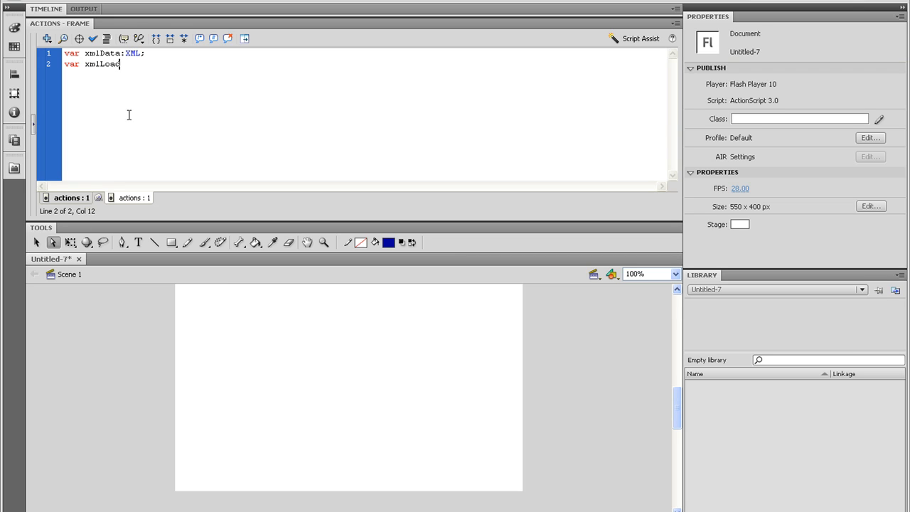
{"action": "type", "text": "er"}
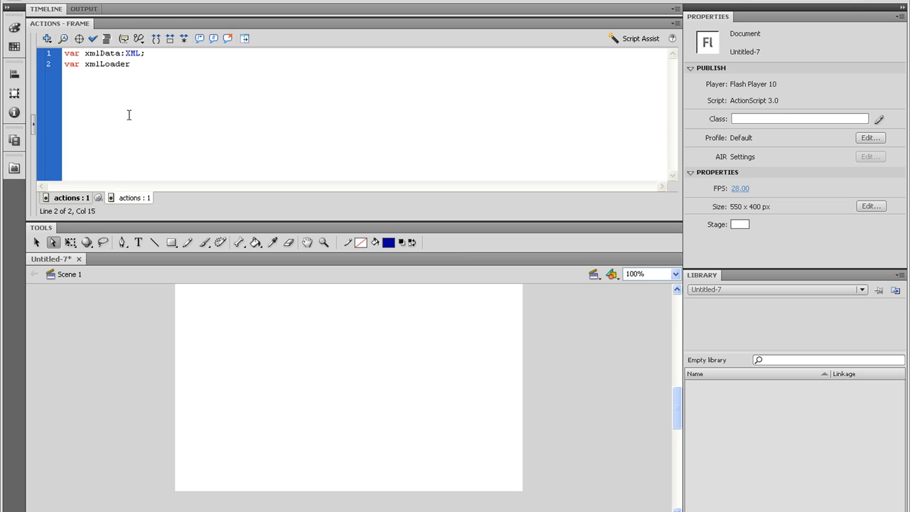
{"action": "type", "text": ":URLL"}
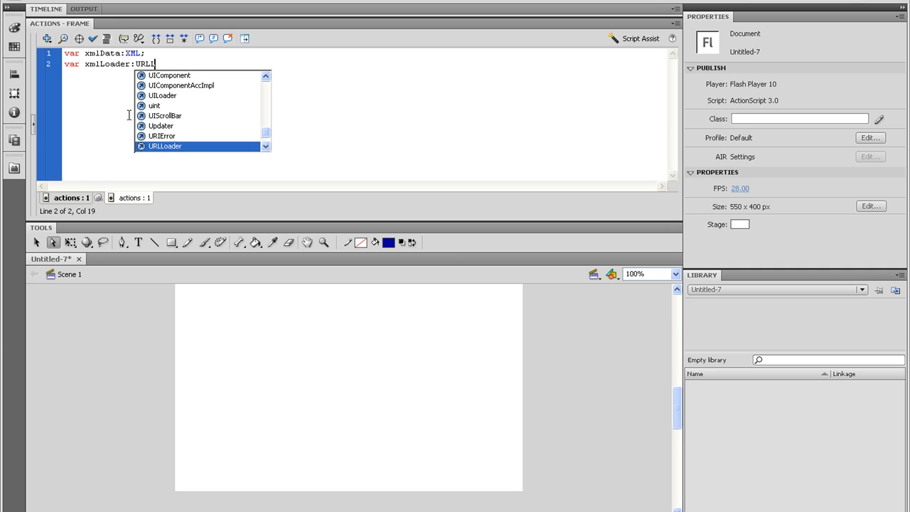
{"action": "type", "text": "= new"}
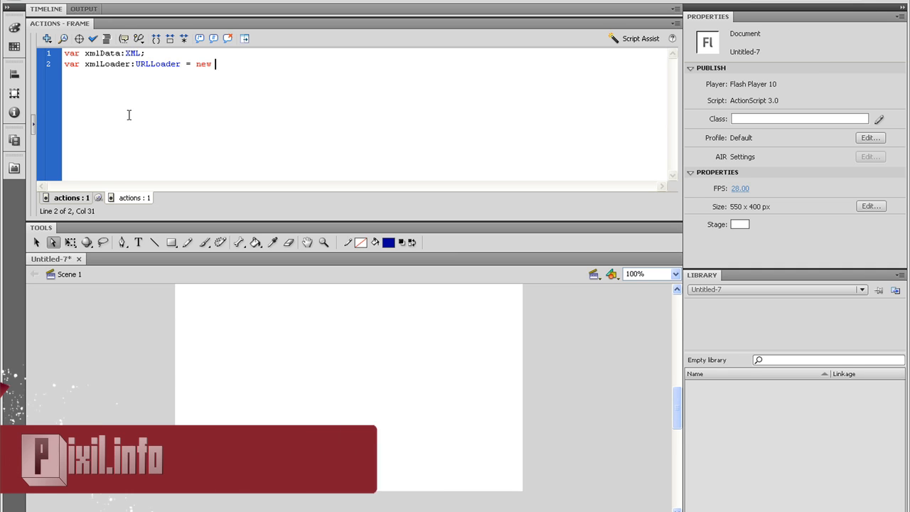
{"action": "type", "text": "URLLoa"}
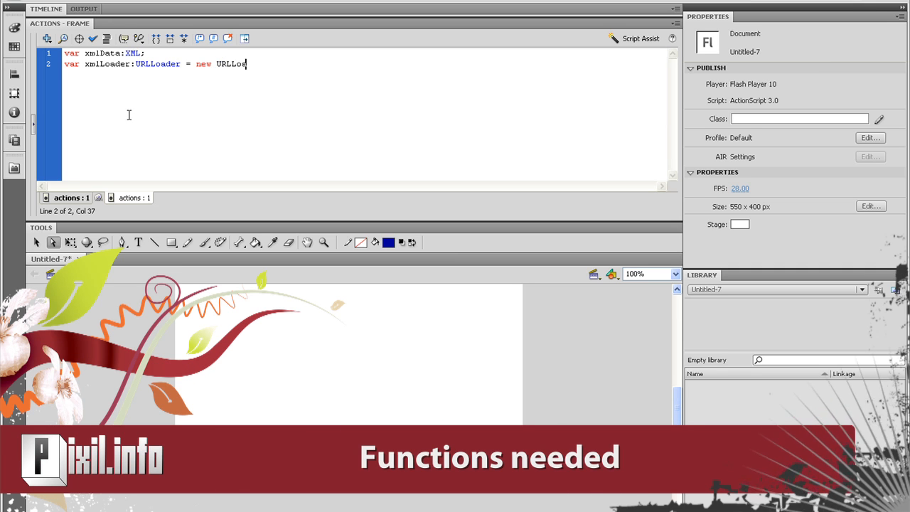
{"action": "type", "text": "der();"}
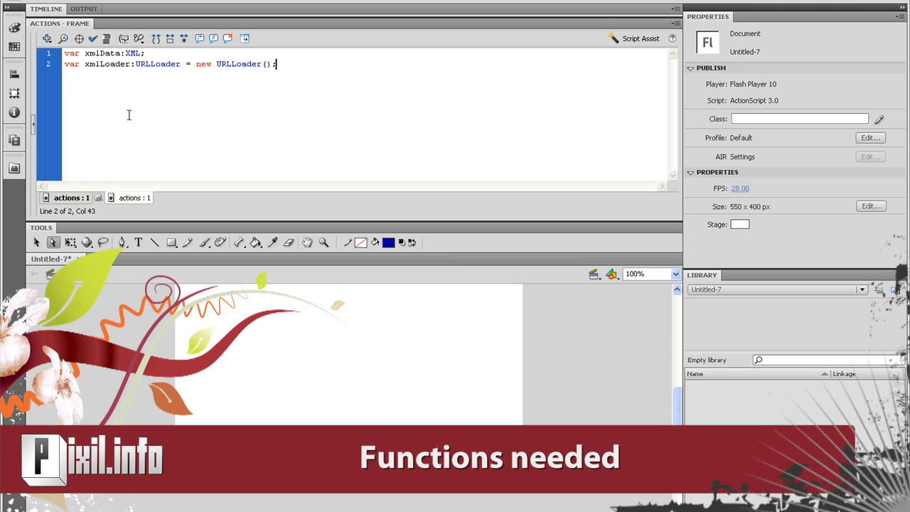
Step: Add an xmlLoader listener sending Event.COMPLETE to loadTheXML
{"action": "key", "text": "enter"}
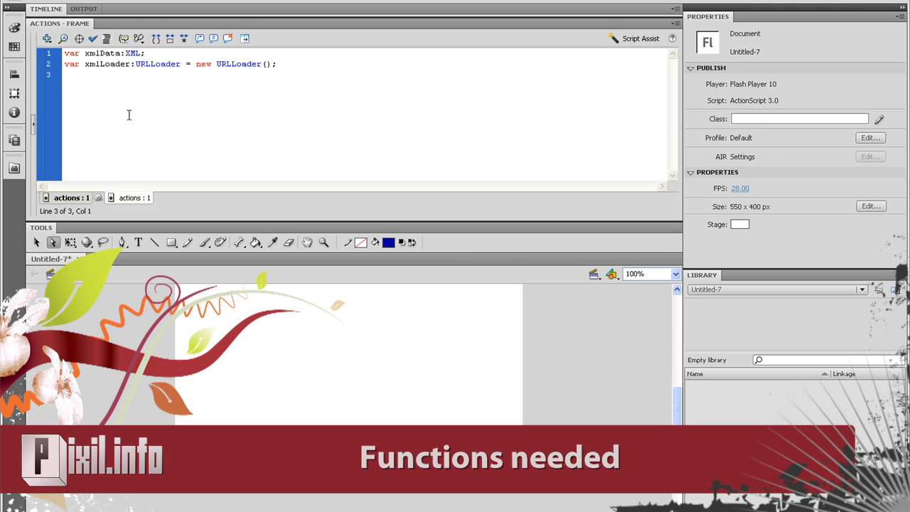
{"action": "type", "text": "xmlLo"}
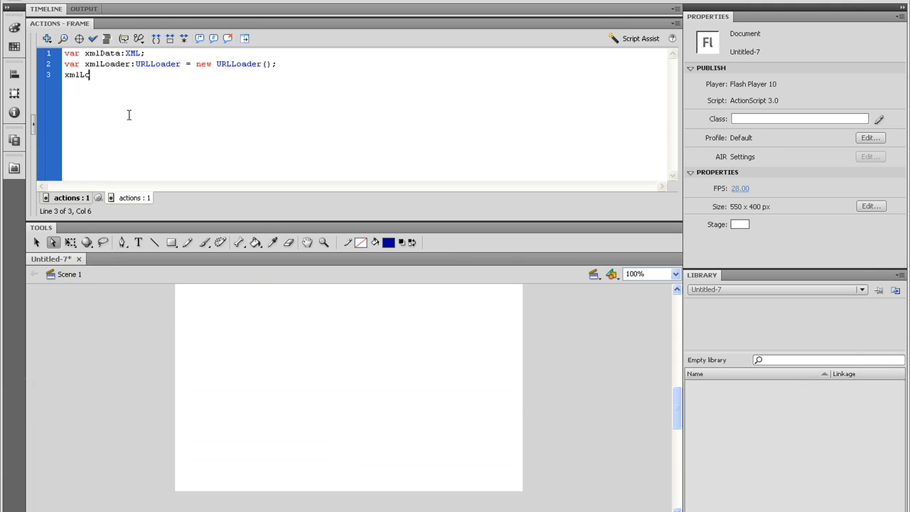
{"action": "type", "text": ".addEventListener(Even"}
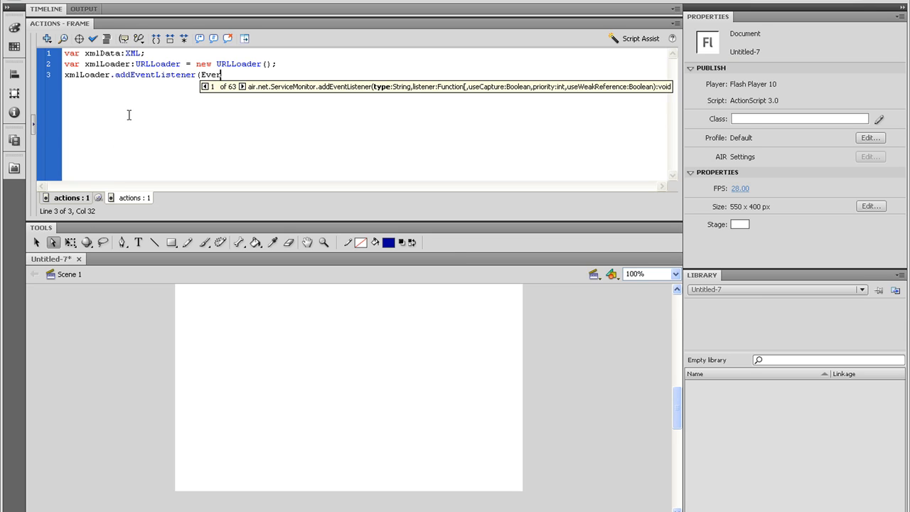
{"action": "type", "text": "t.COMPLETE"}
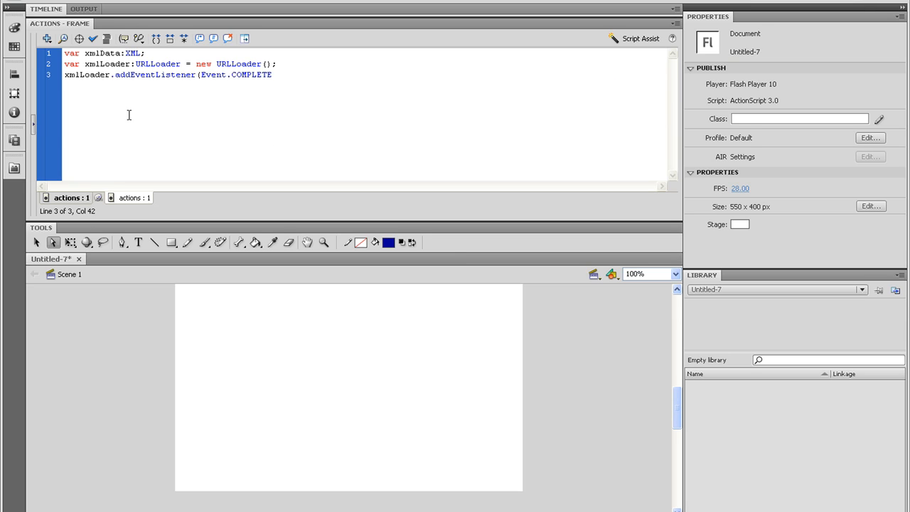
{"action": "type", "text": ", load"}
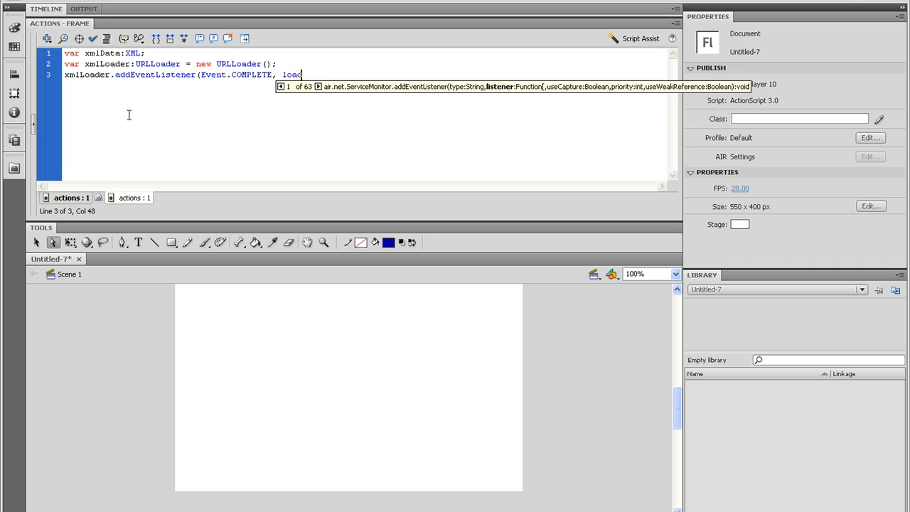
{"action": "type", "text": "The"}
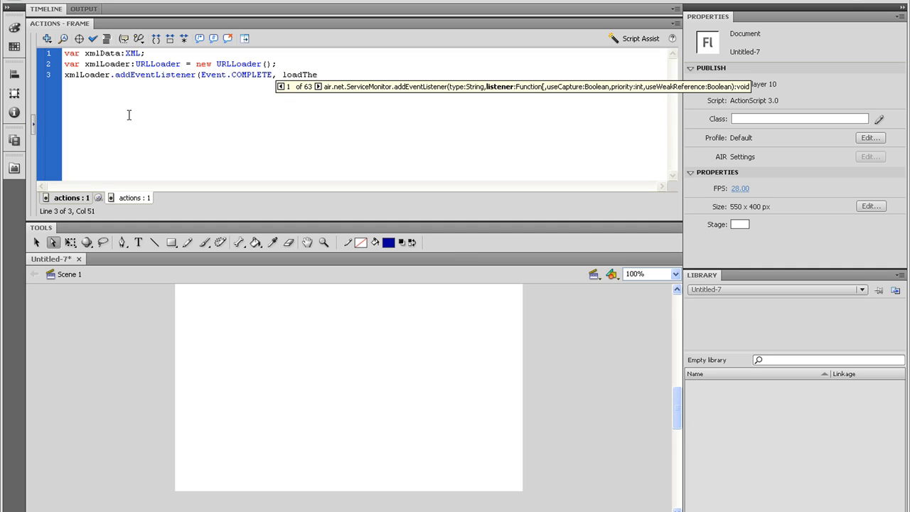
{"action": "type", "text": "XML)"}
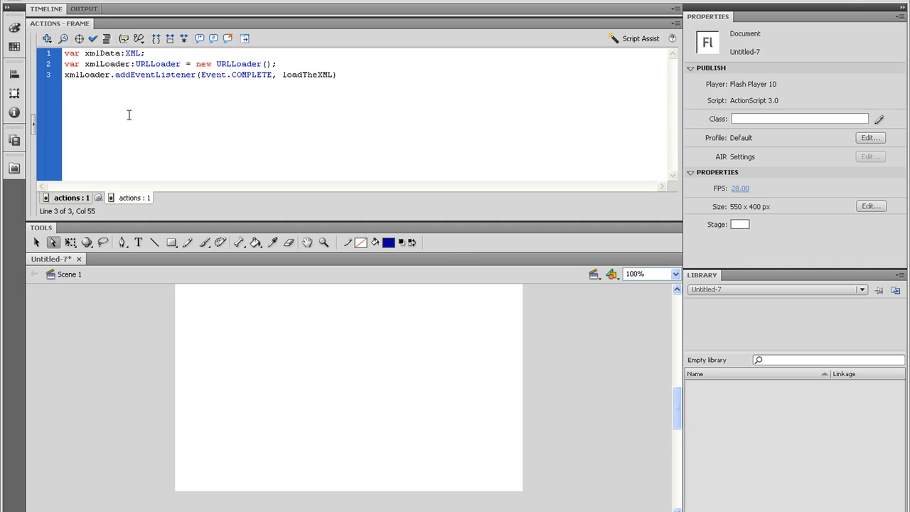
Step: Add an xmlLoader listener sending IOErrorEvent.IO_ERROR to xmlLoadError
{"action": "type", "text": "xmlLoader"}
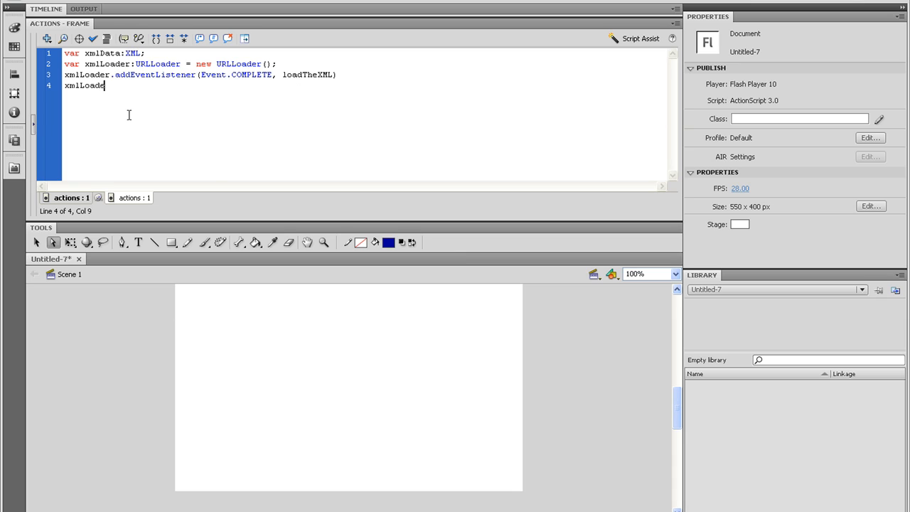
{"action": "type", "text": "r.addEventListener("}
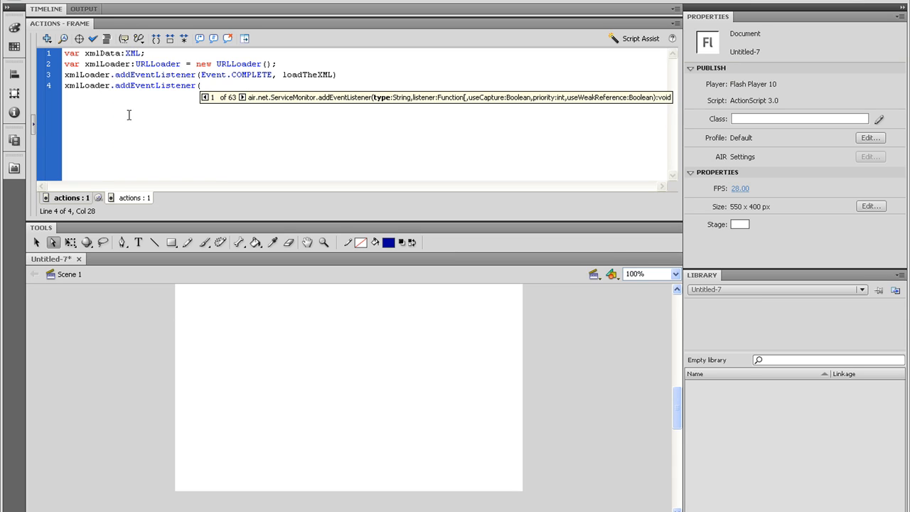
{"action": "type", "text": "IO"}
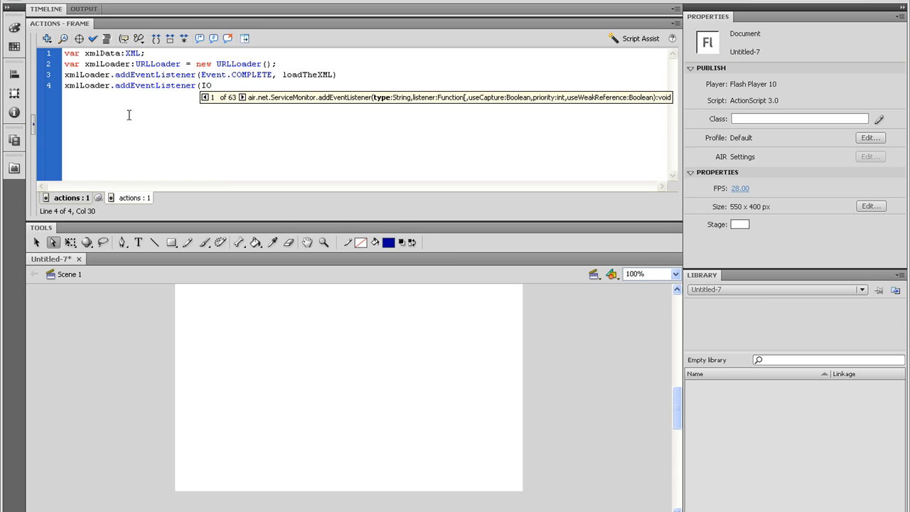
{"action": "type", "text": "ErrorEvent.IO_ERROR,"}
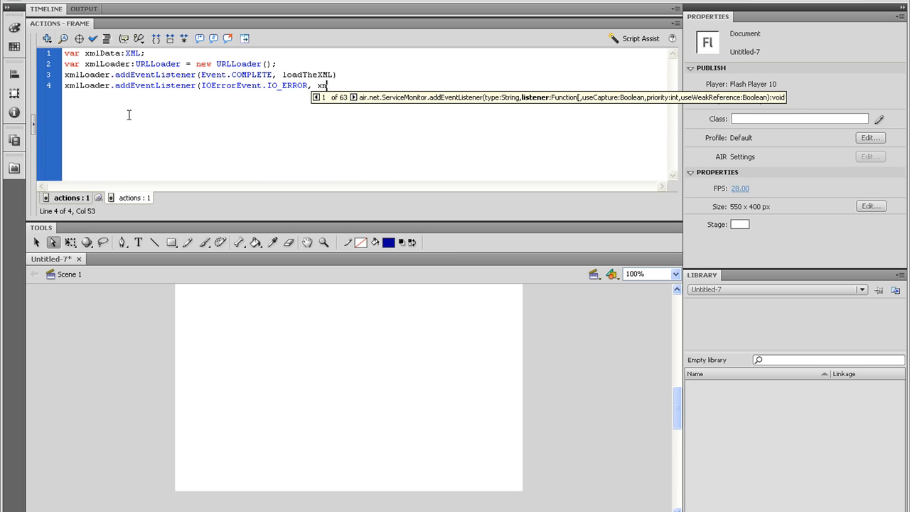
{"action": "type", "text": "xmlLoadErr"}
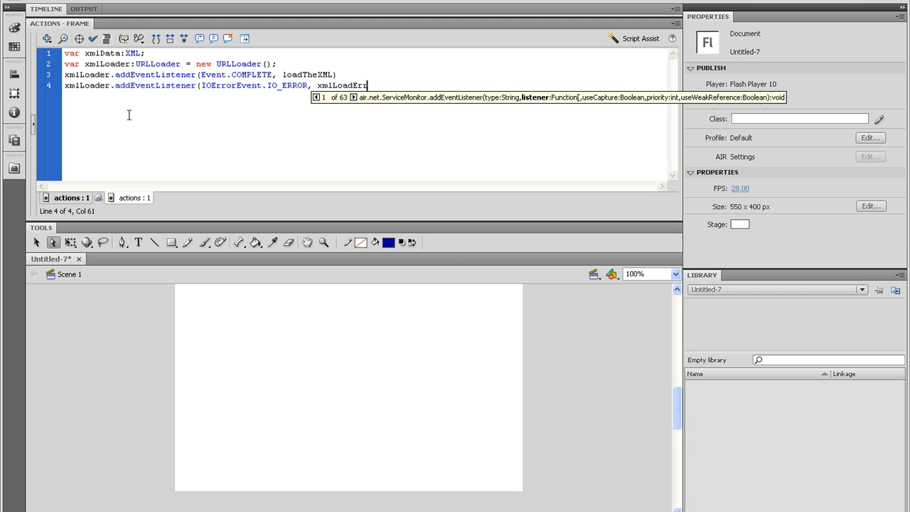
{"action": "type", "text": "or)"}
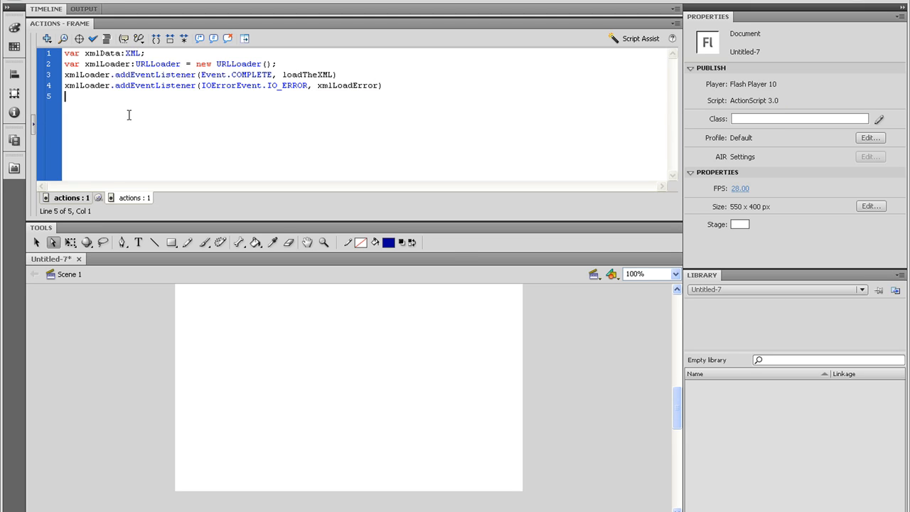
Step: Add xmlLoader.load(new URLRequest("slideShow.xml")) as the final call of the script
{"action": "type", "text": "xmlLoader."}
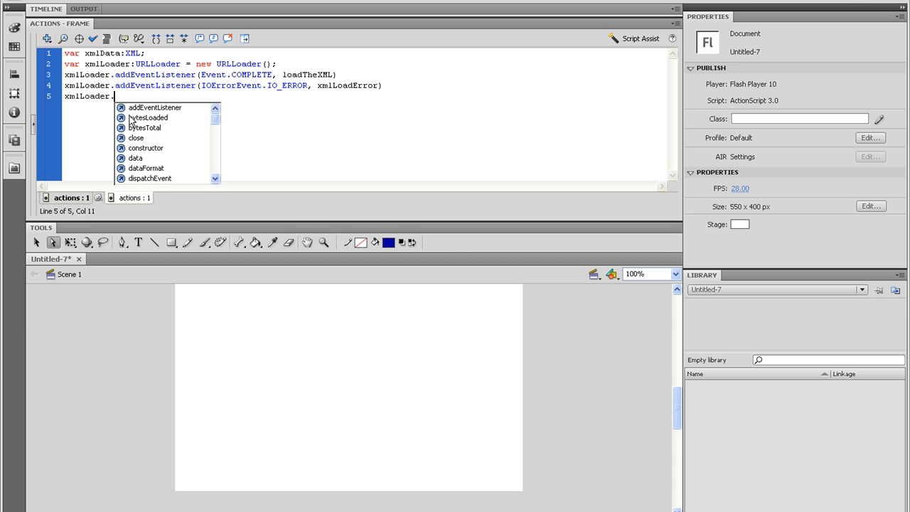
{"action": "type", "text": "load("}
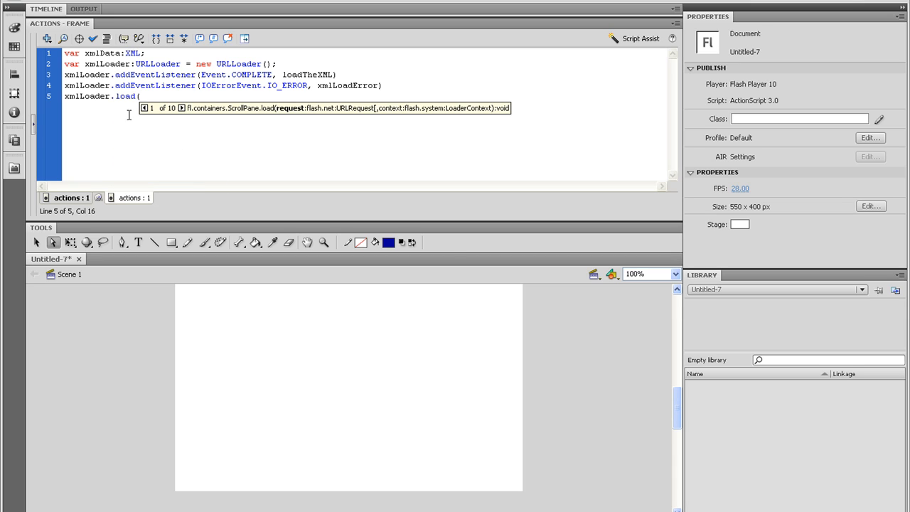
{"action": "type", "text": "new URL"}
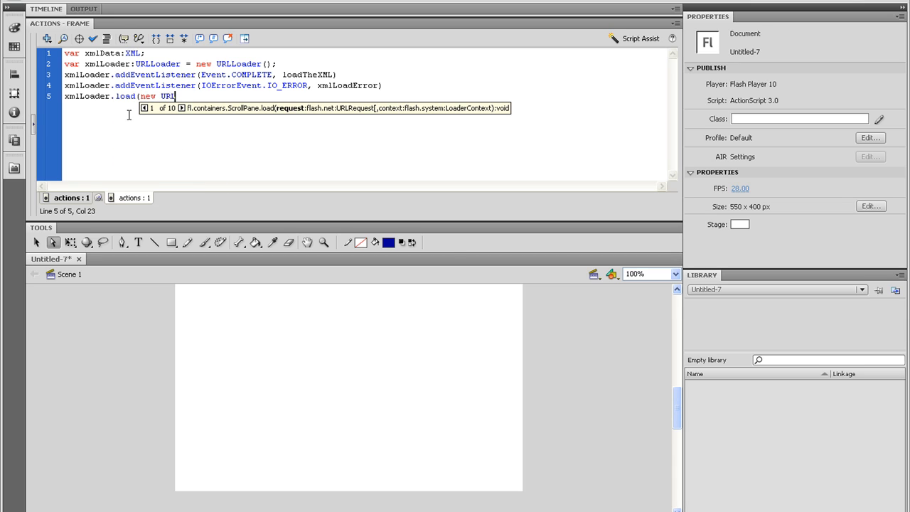
{"action": "type", "text": "Request"}
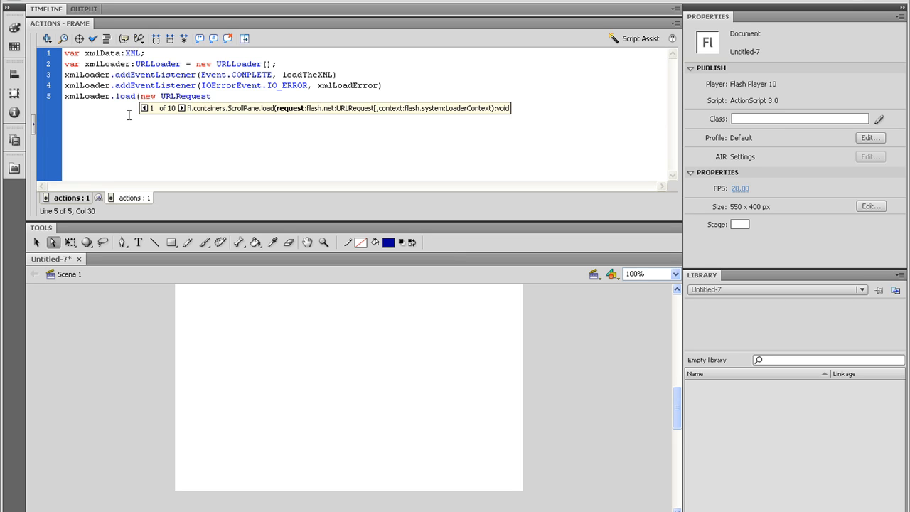
{"action": "type", "text": "(\""}
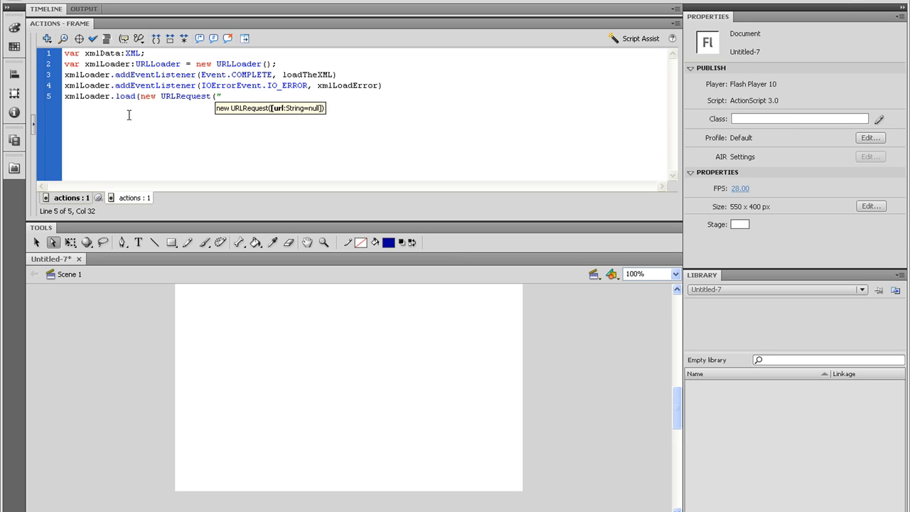
{"action": "type", "text": "\"si"}
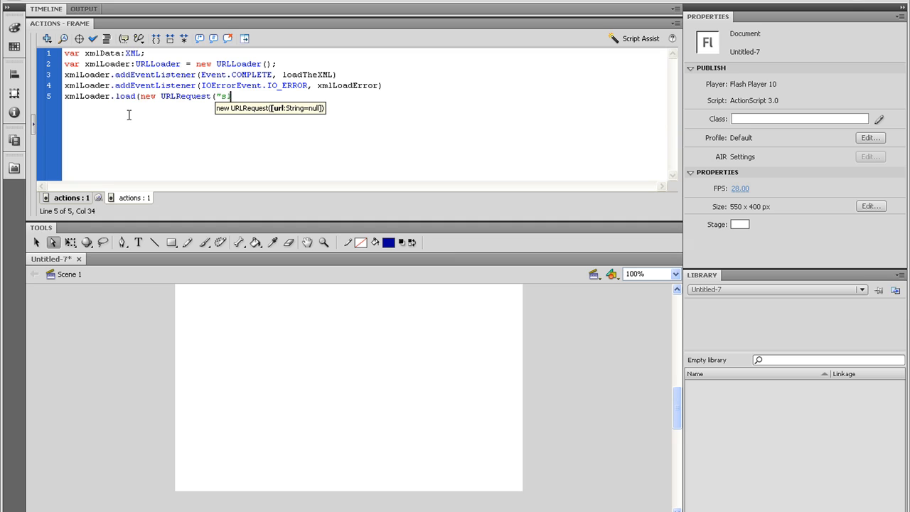
{"action": "type", "text": "lideShow."}
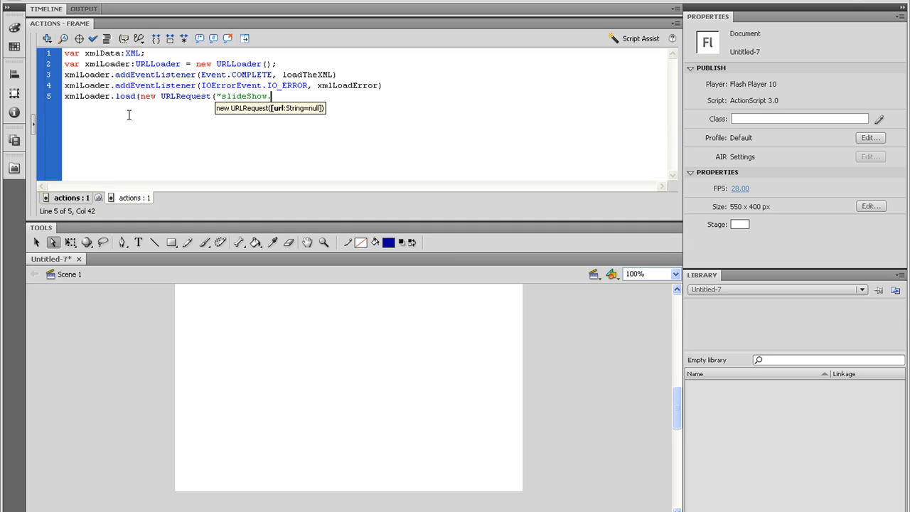
{"action": "type", "text": "xml"}
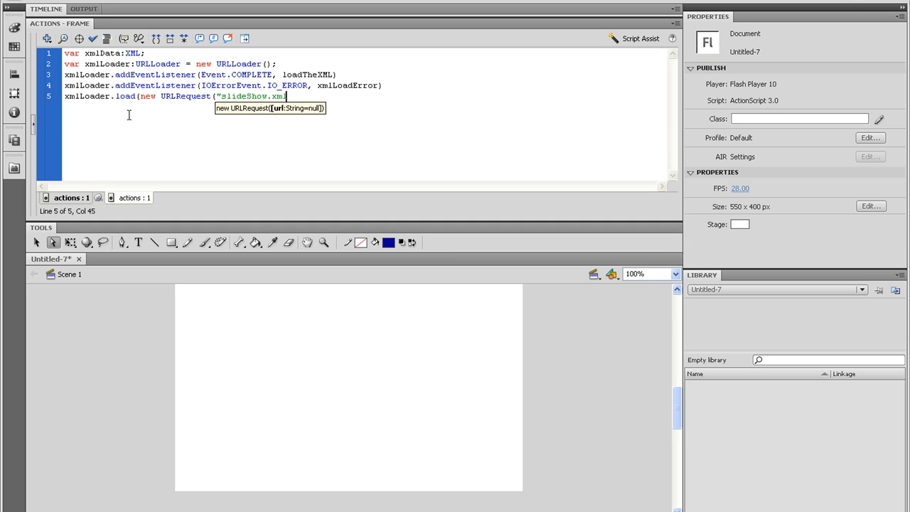
{"action": "type", "text": "\"))"}
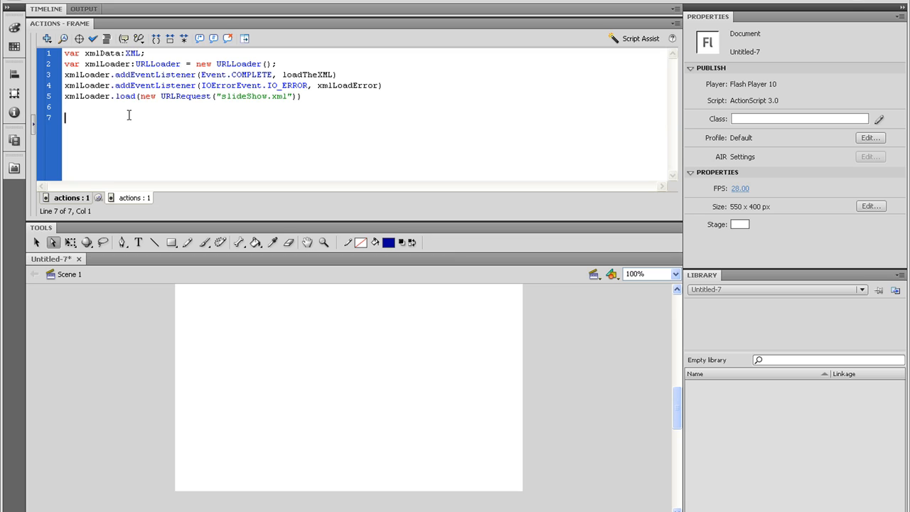
Step: Declare function loadTheXML(evt:Event):void with its opening brace
{"action": "type", "text": "function"}
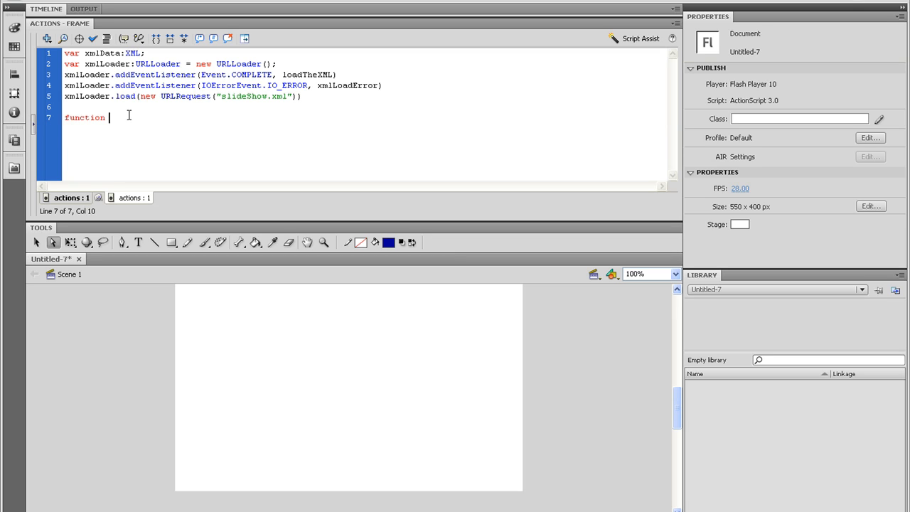
{"action": "type", "text": "loadTheXML"}
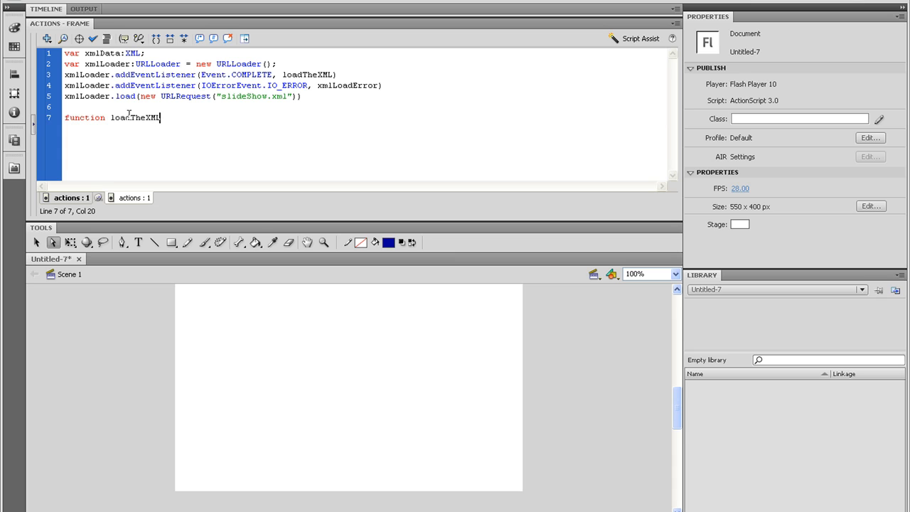
{"action": "type", "text": "(e"}
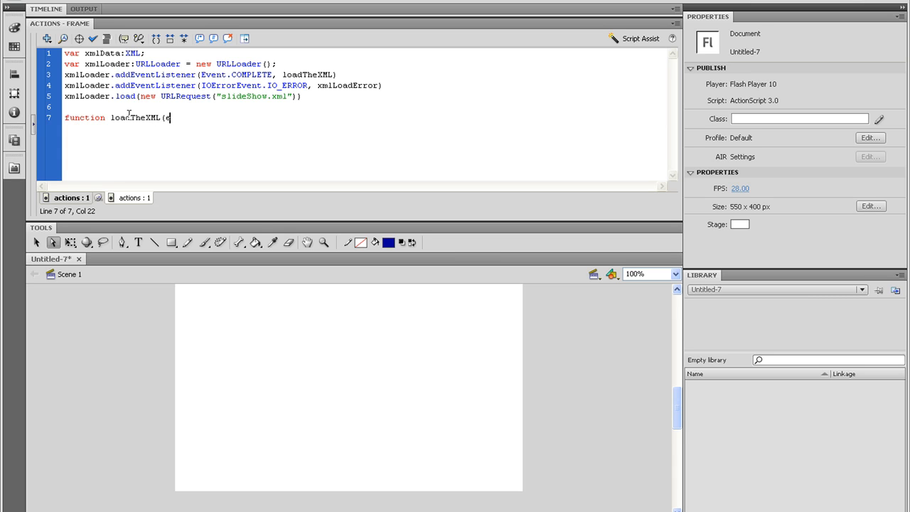
{"action": "type", "text": "vt:"}
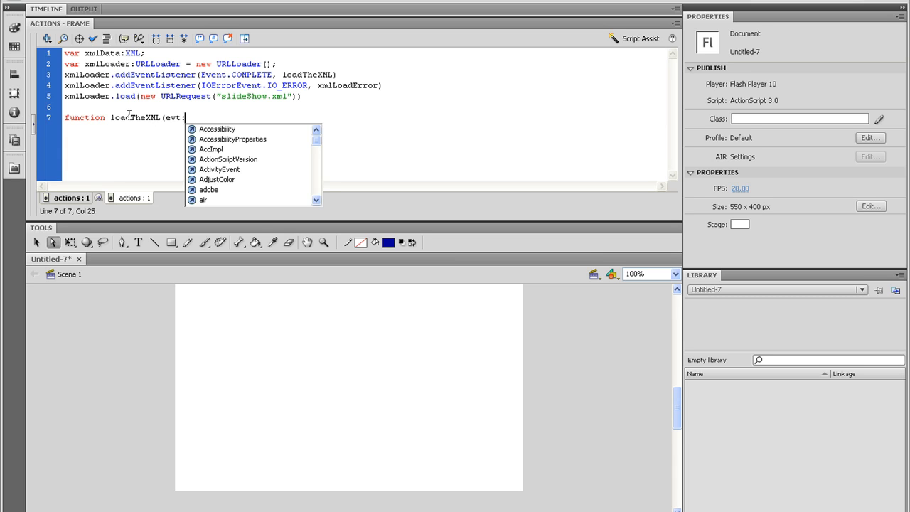
{"action": "type", "text": "Event"}
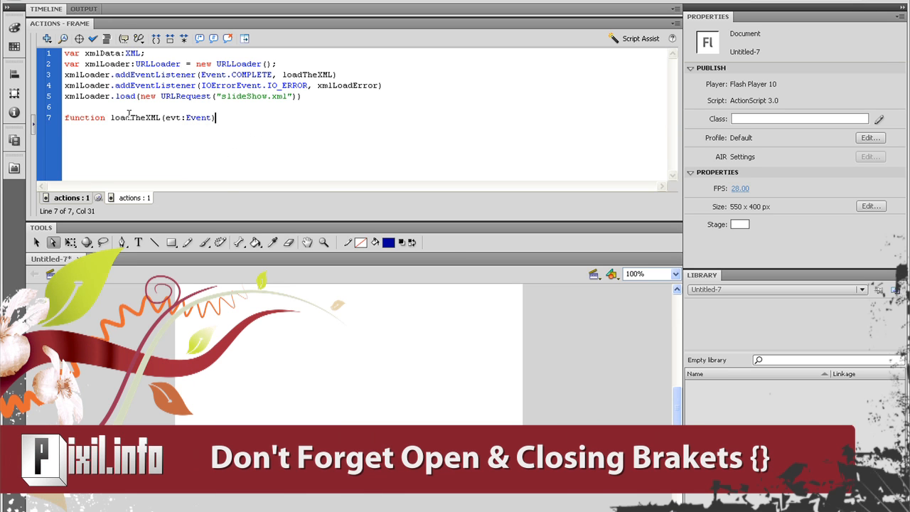
{"action": "type", "text": ":void"}
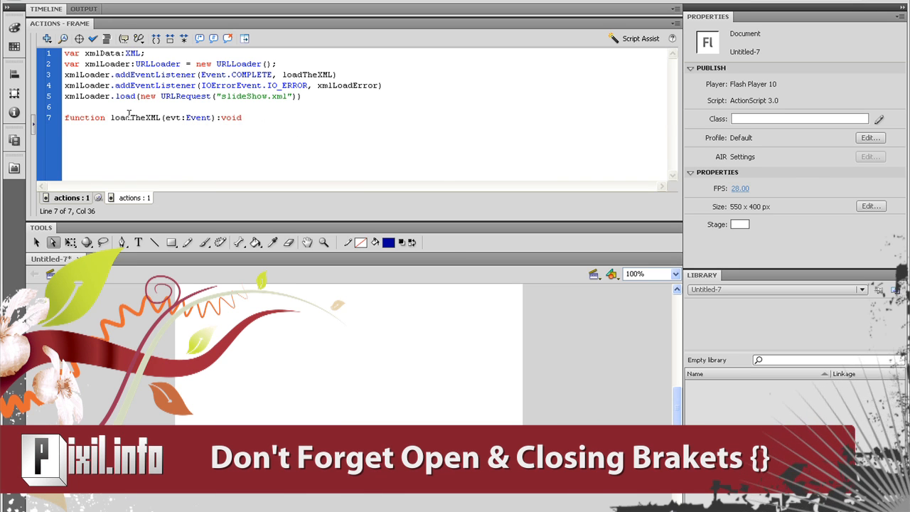
{"action": "type", "text": "{"}
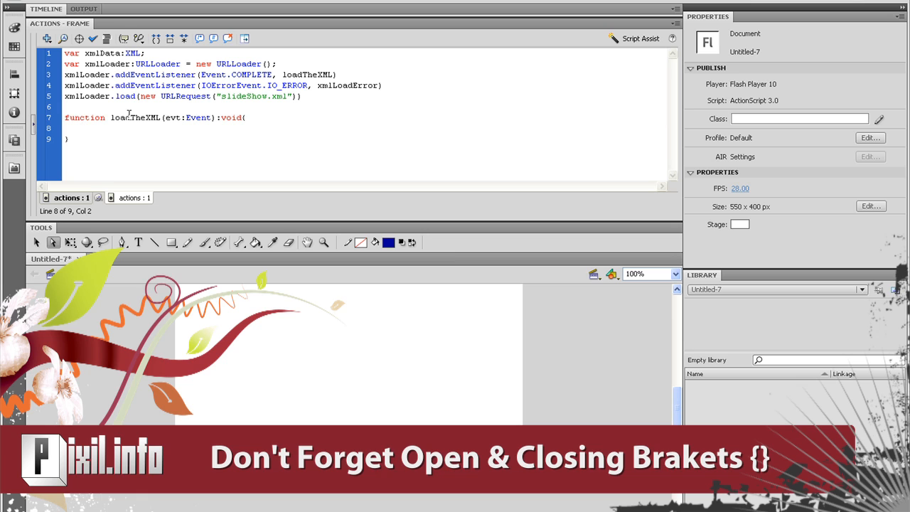
Step: Inside it, set xmlData = new XML(evt.target.data) and trace(xmlData)
{"action": "type", "text": "xmlData = new XML"}
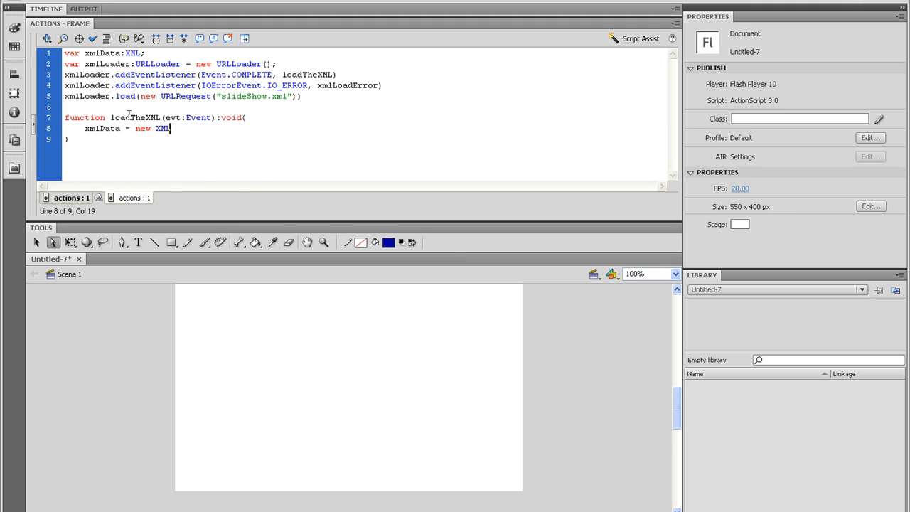
{"action": "type", "text": "(evt"}
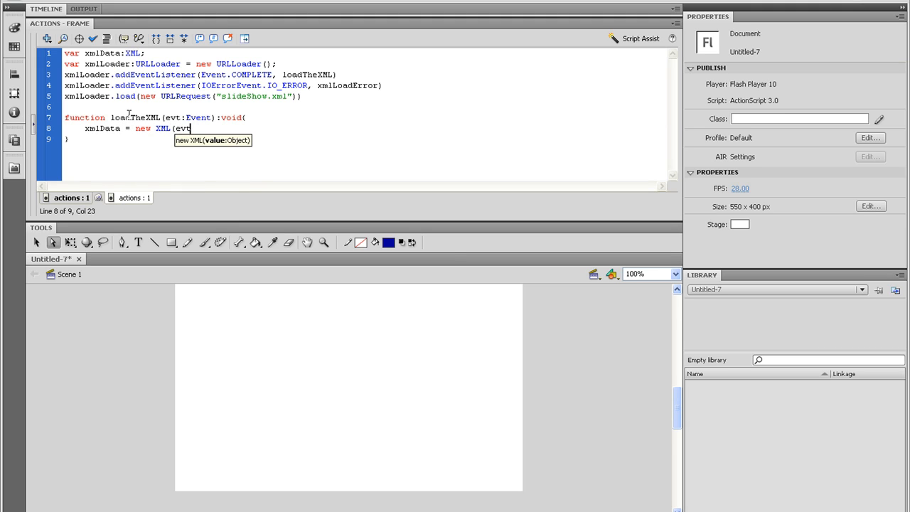
{"action": "type", "text": ".target"}
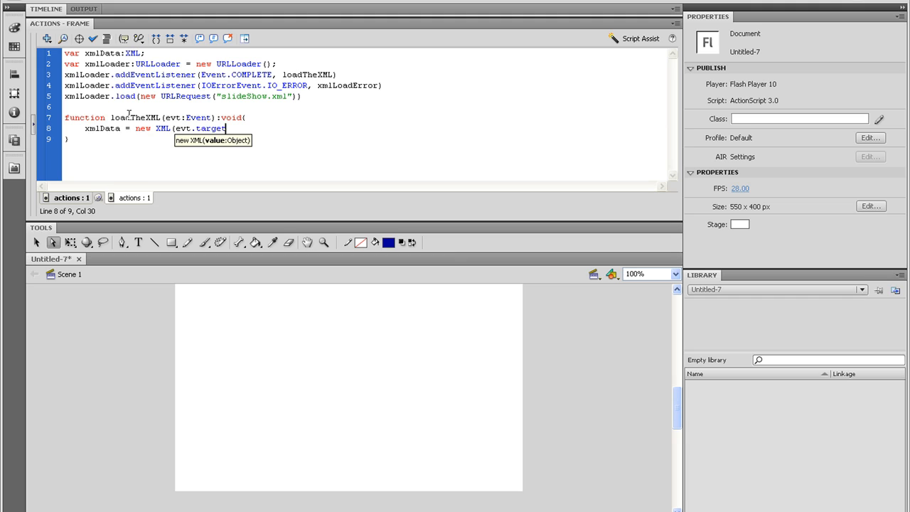
{"action": "type", "text": "."}
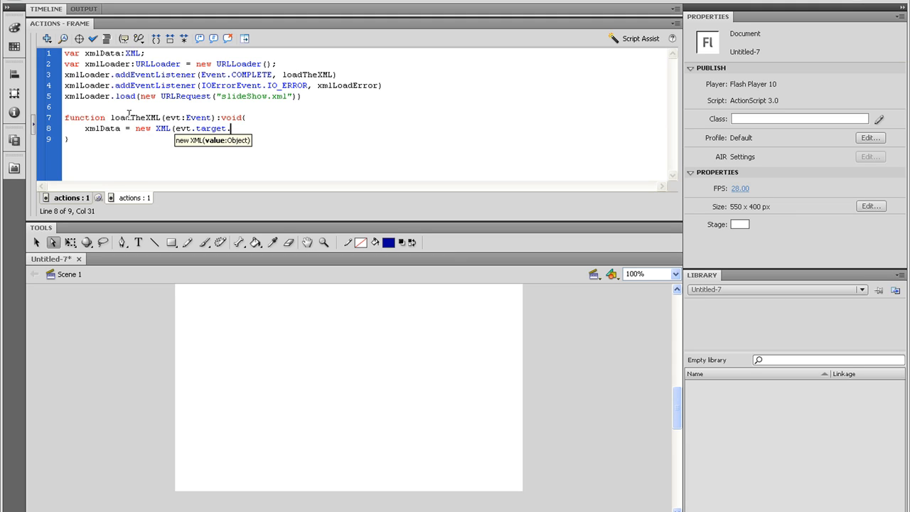
{"action": "type", "text": "data)"}
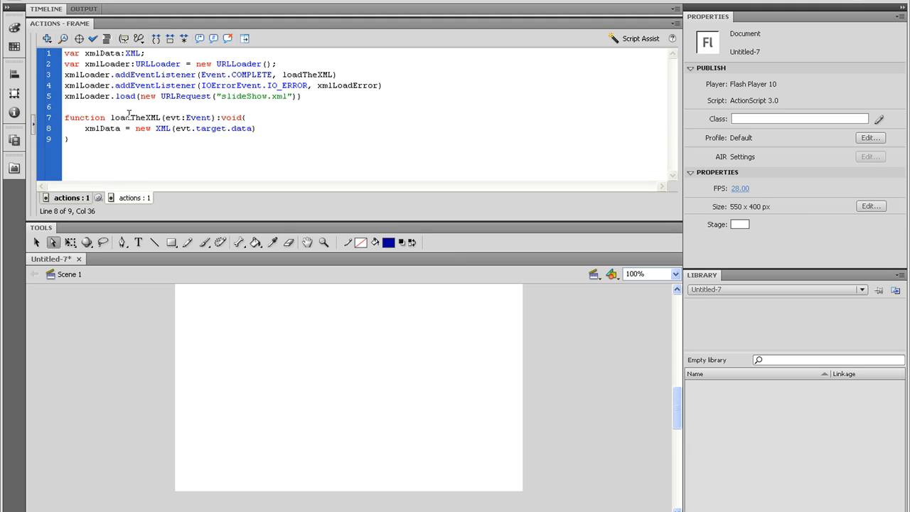
{"action": "type", "text": "trace"}
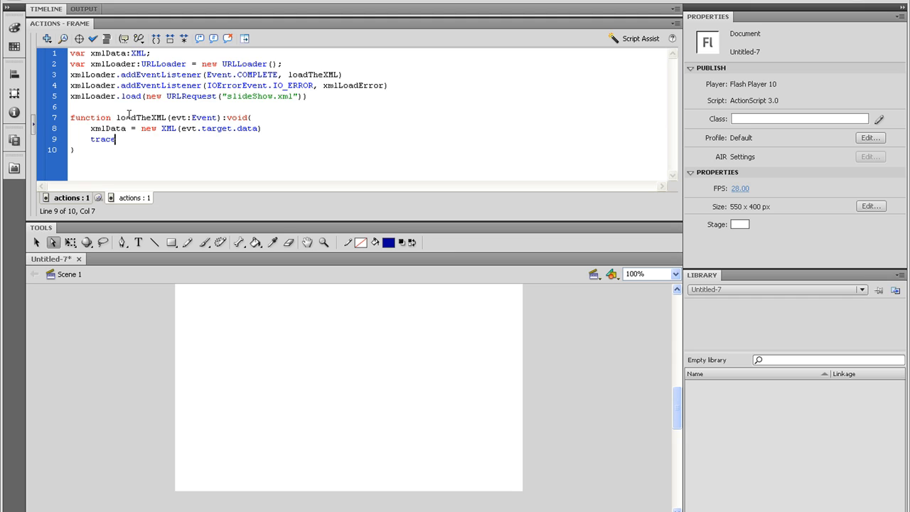
{"action": "type", "text": "(xml"}
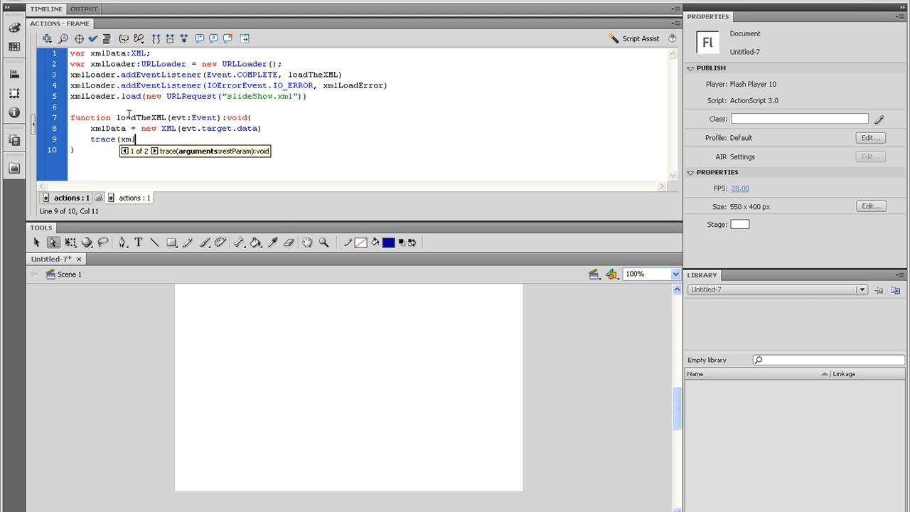
{"action": "type", "text": "Data)"}
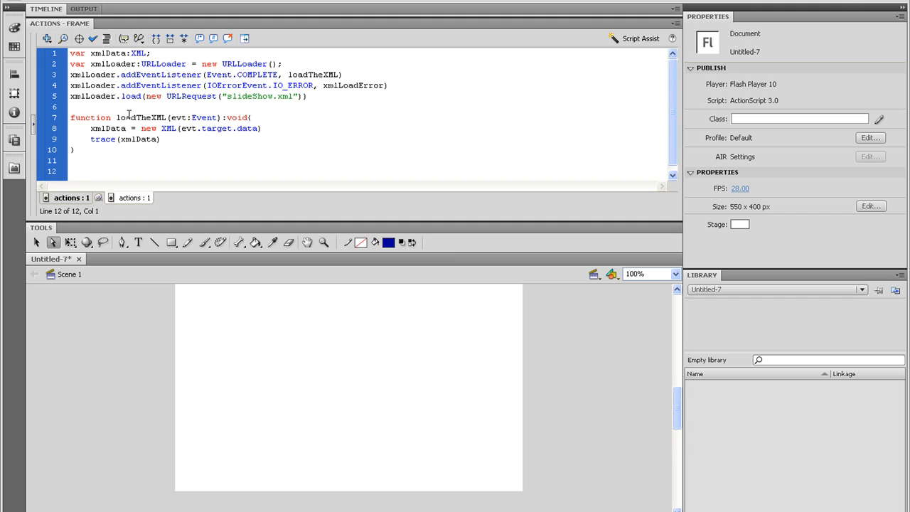
Step: Declare function xmlLoadError(evt:IOErrorEvent):void below the first function
{"action": "type", "text": "function xmlLoadError("}
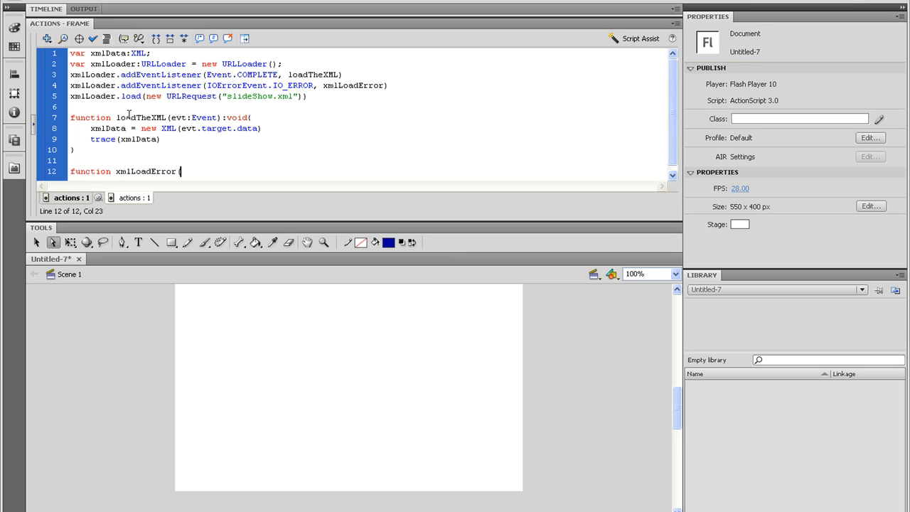
{"action": "type", "text": "evt:"}
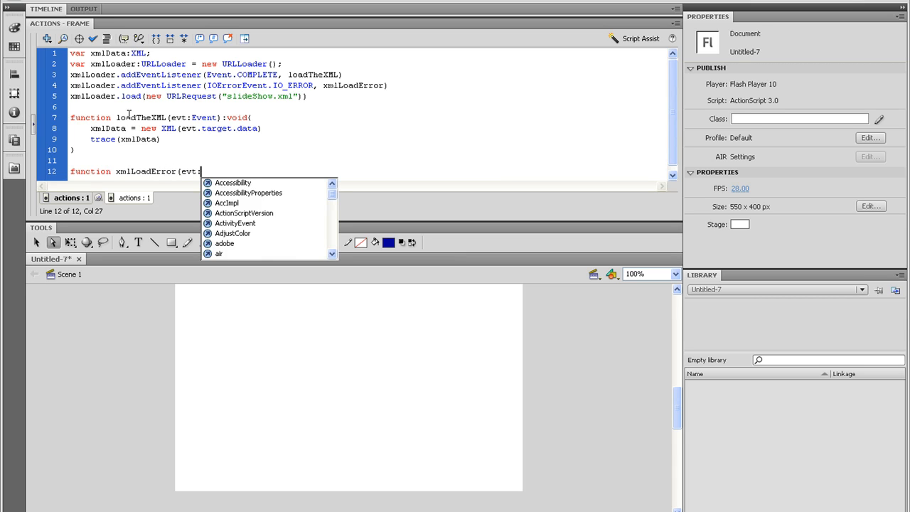
{"action": "type", "text": "ioerr"}
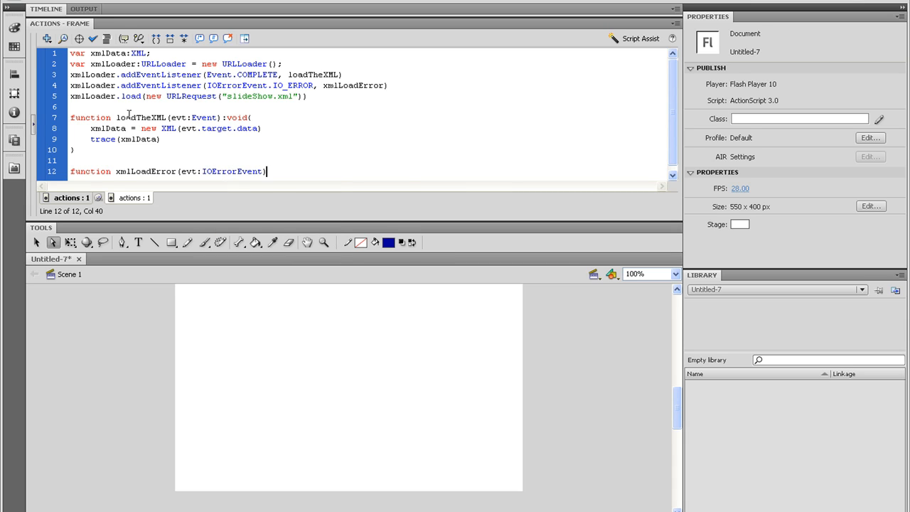
{"action": "type", "text": ":void{"}
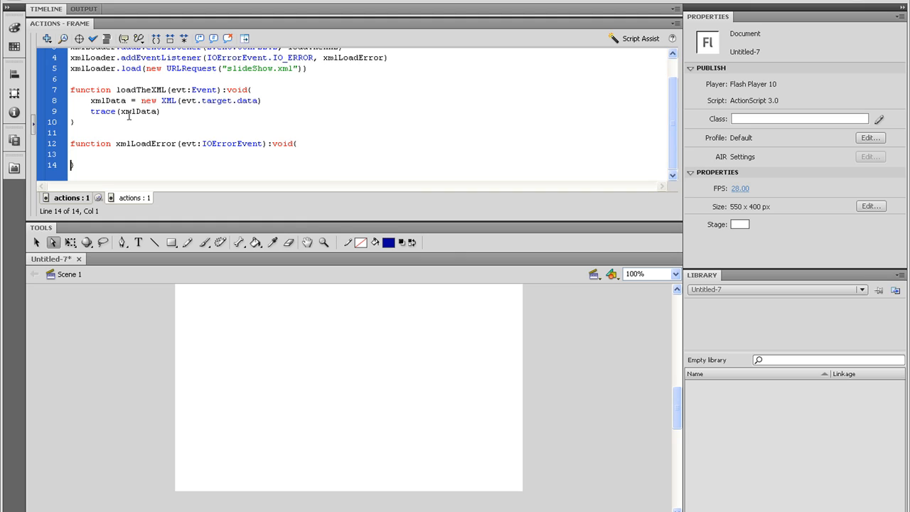
Step: Inside it, trace "Something is wrong : " plus evt.text
{"action": "type", "text": "trace("}
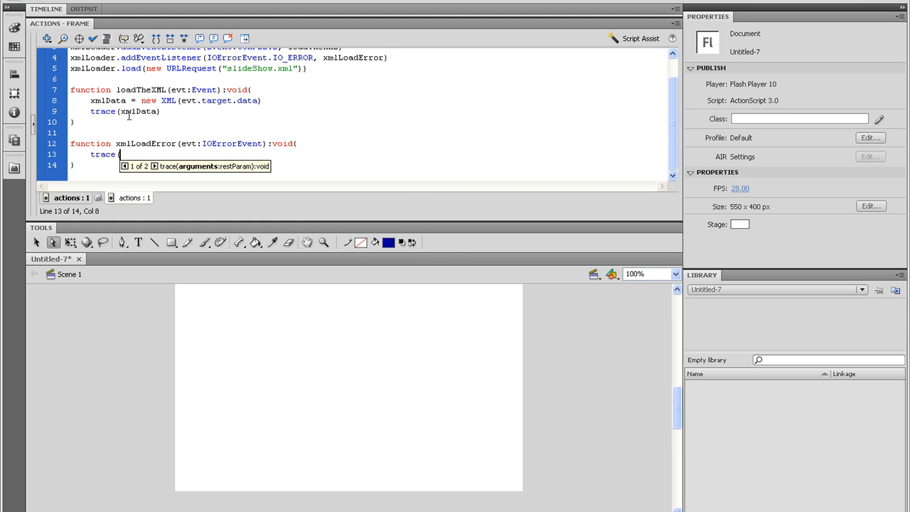
{"action": "type", "text": "\"Something is"}
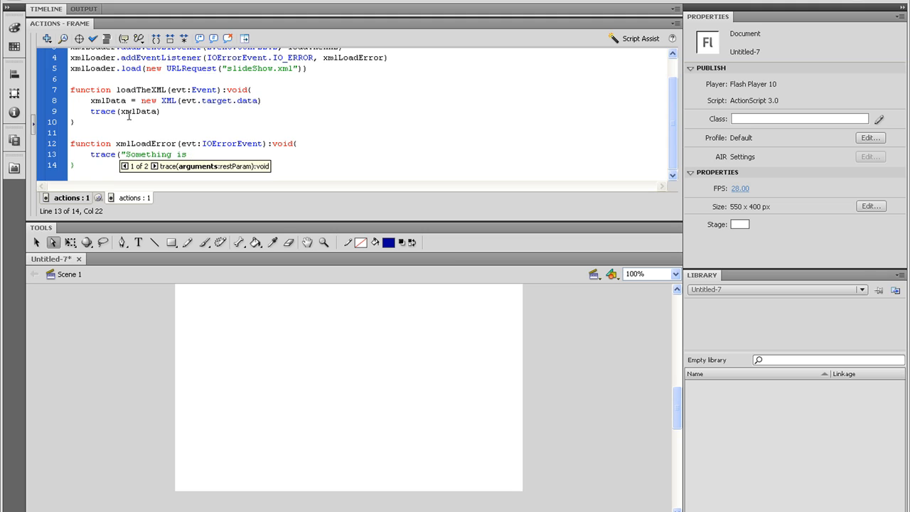
{"action": "type", "text": "wrong : \" +"}
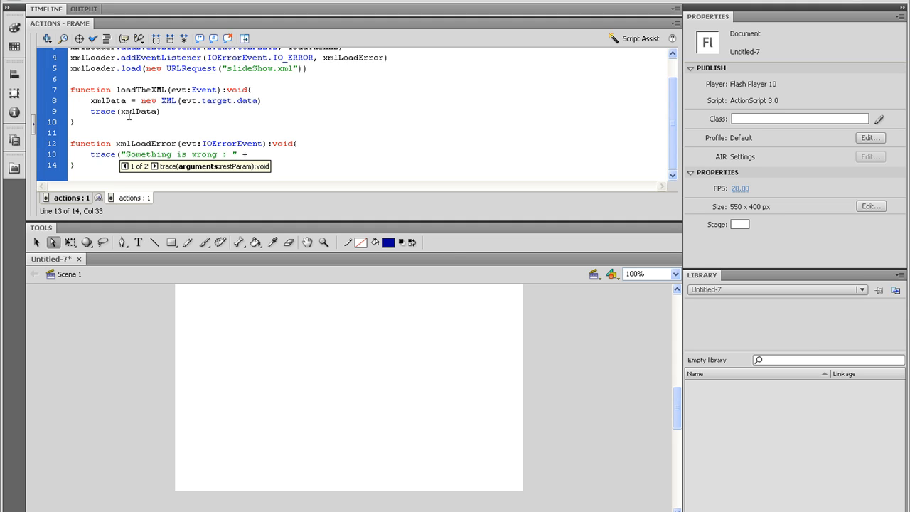
{"action": "type", "text": "evt."}
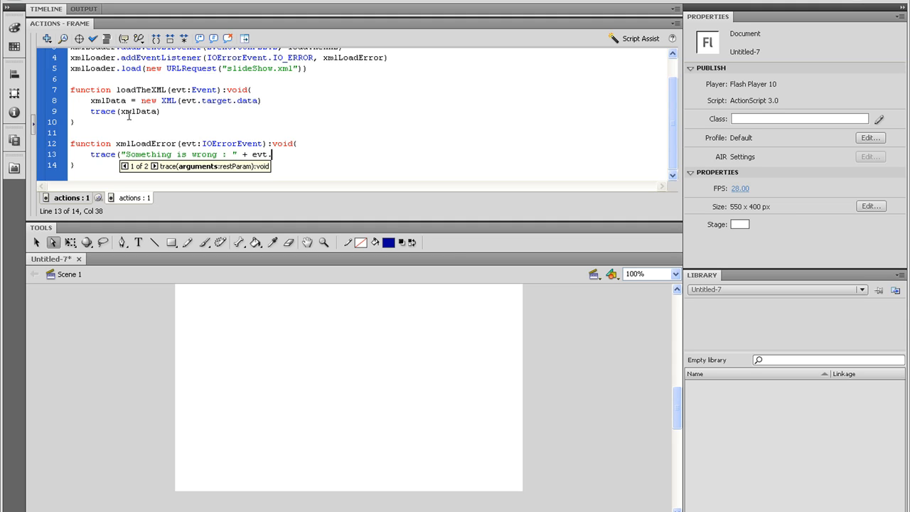
{"action": "type", "text": "text"}
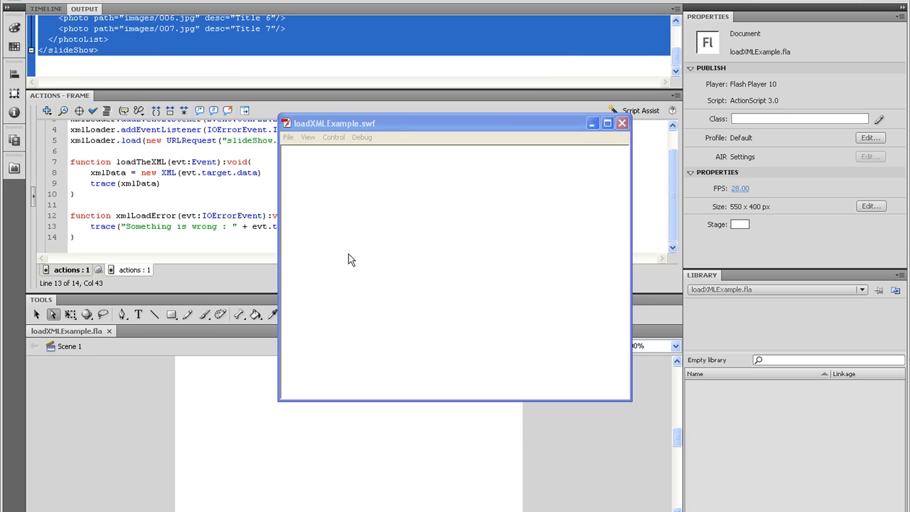
Step: Test the movie so the Output panel lists the loaded slideShow XML photo entries
{"action": "left_click", "coordinate": [623, 122]}
{"action": "type", "text": "s"}
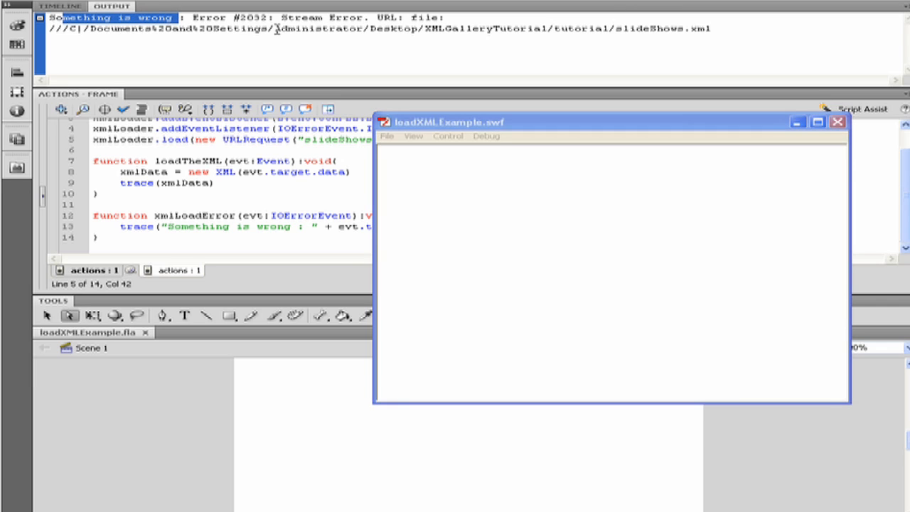
Step: Test with the request renamed to slideShows.xml, see the stream error traced, and close the test window
{"action": "double_click", "coordinate": [665, 28]}
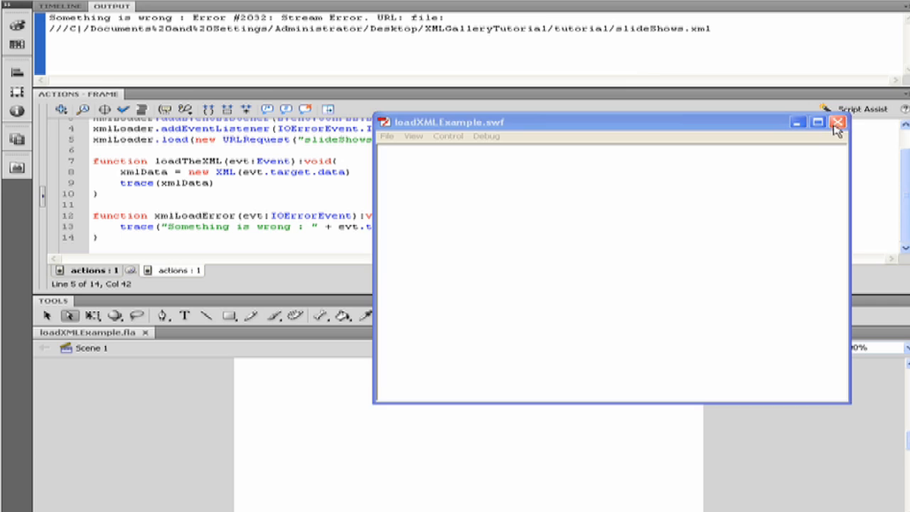
{"action": "left_click", "coordinate": [838, 122]}
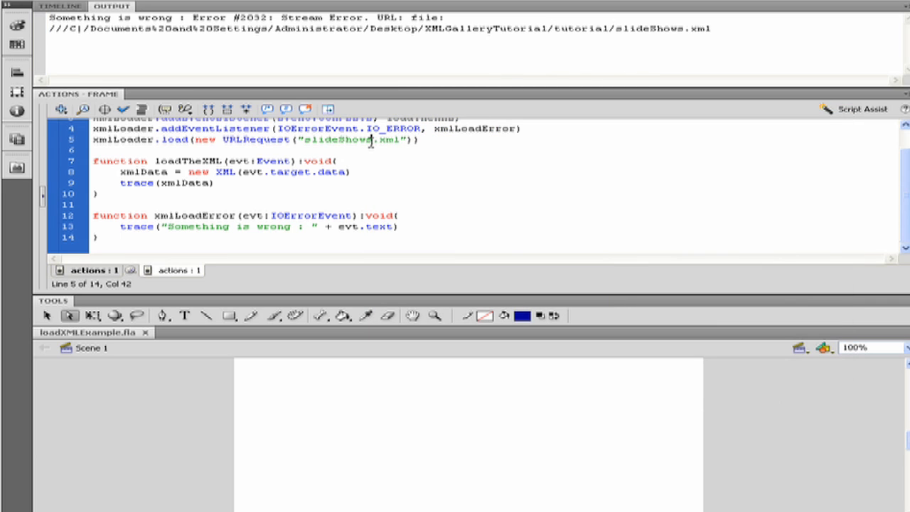